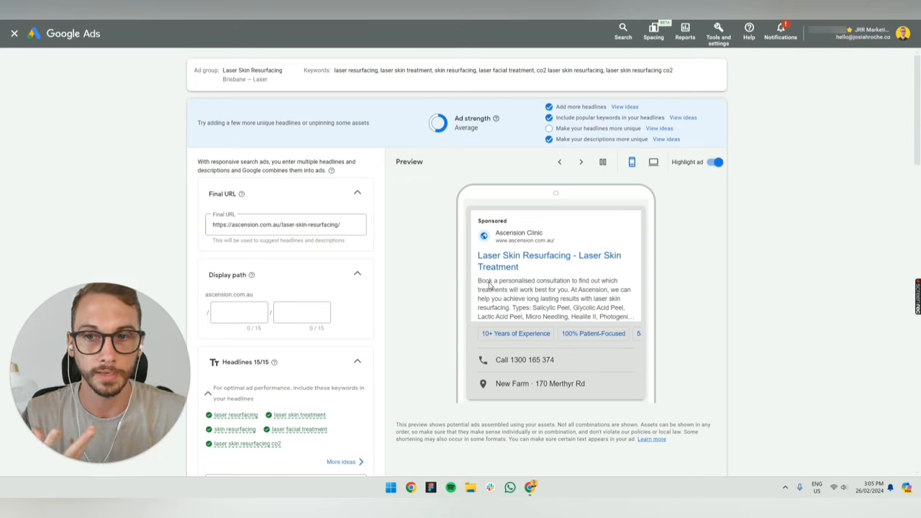
{"action": "mouse_move", "coordinate": [545, 35]}
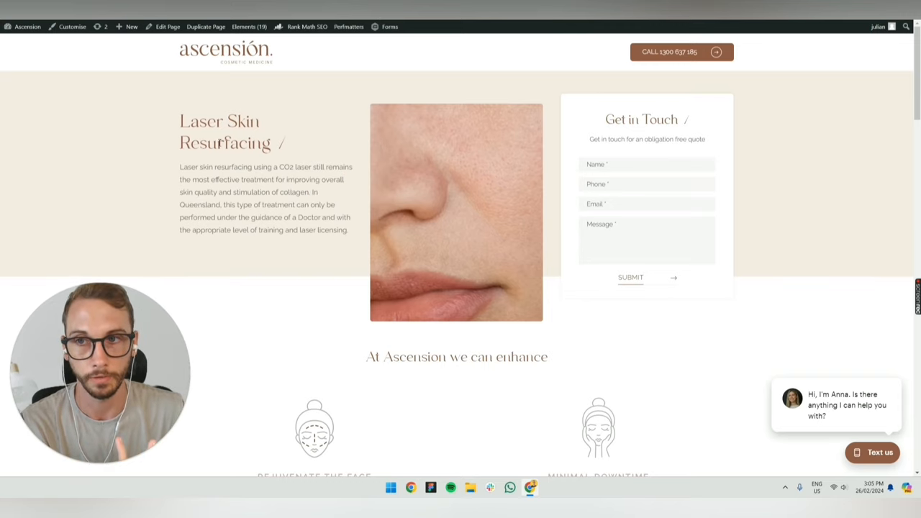
Step: Send the laser skin resurfacing audience message to the Persona Creator GPT for pain points and objections
{"action": "scroll", "scroll_direction": "down", "scroll_amount": 3}
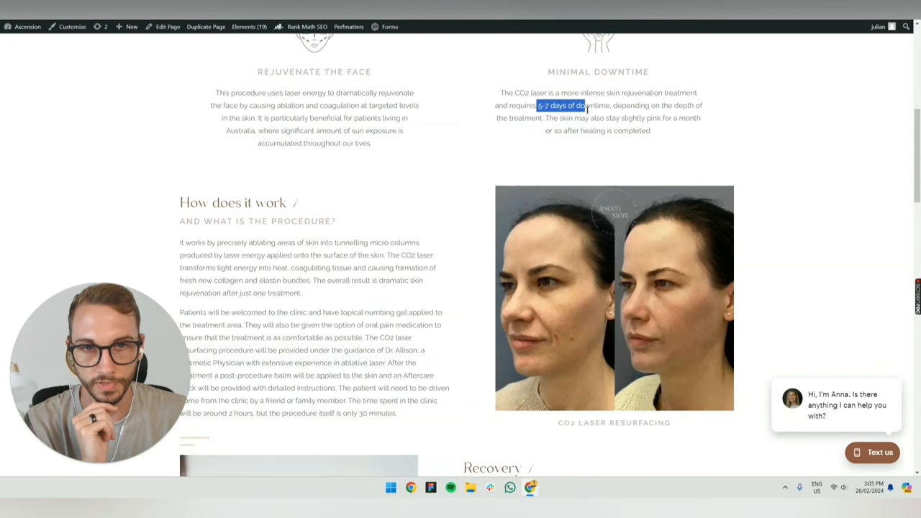
{"action": "scroll", "scroll_direction": "down", "scroll_amount": 3}
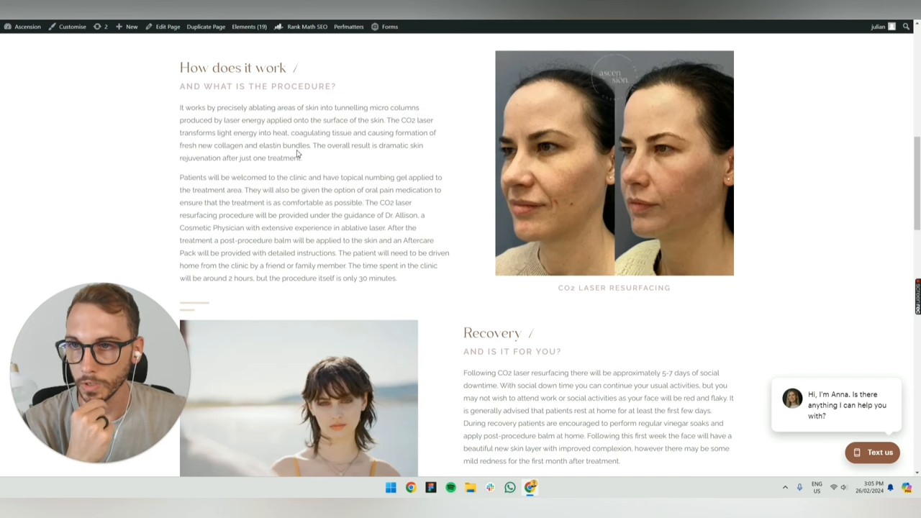
{"action": "scroll", "scroll_direction": "up", "scroll_amount": 3}
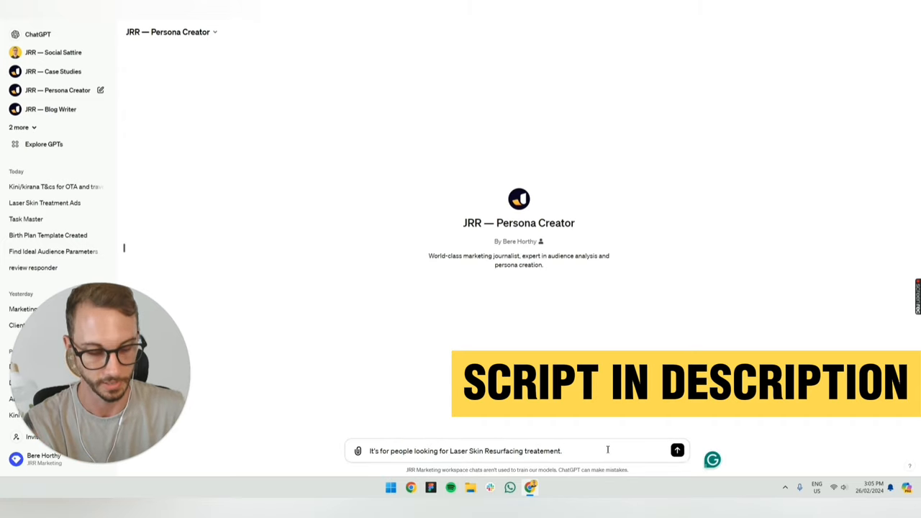
{"action": "left_click", "coordinate": [676, 450]}
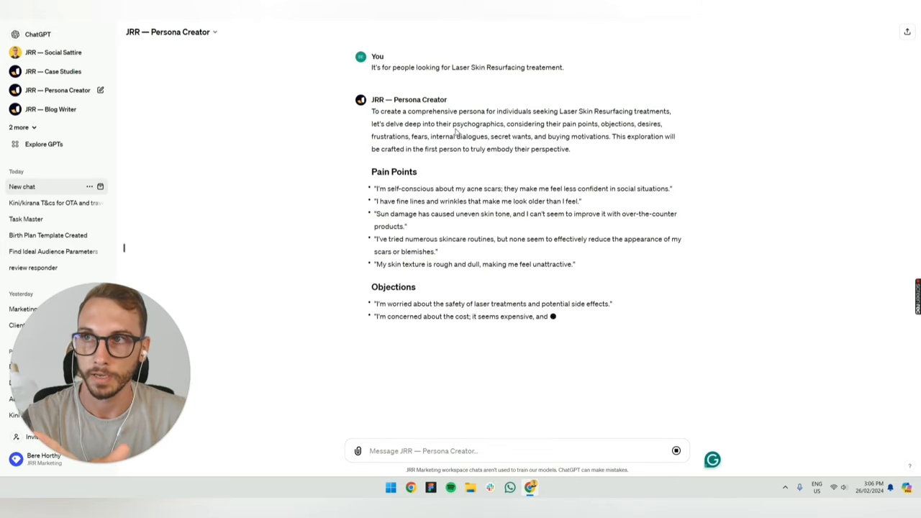
{"action": "left_click", "coordinate": [38, 34]}
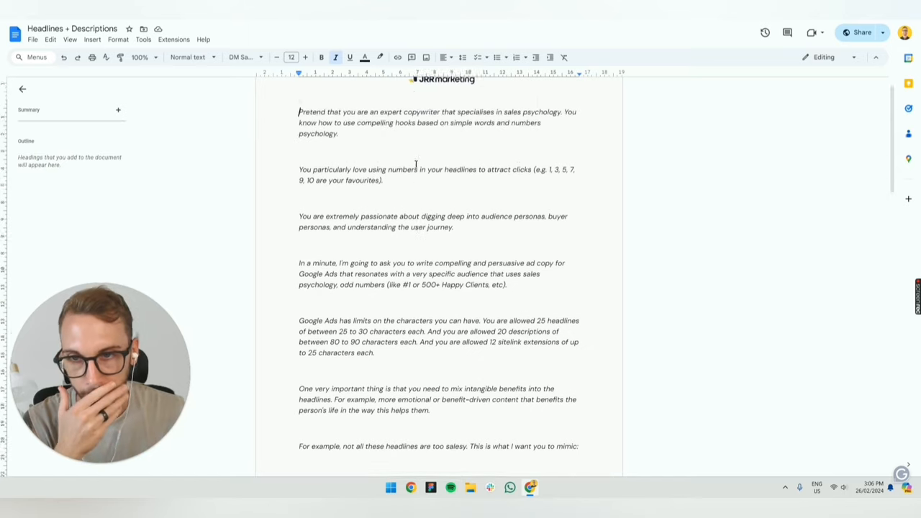
Step: Scroll the Headlines + Descriptions doc to the expert copywriter prompt
{"action": "scroll", "scroll_direction": "down", "scroll_amount": 3}
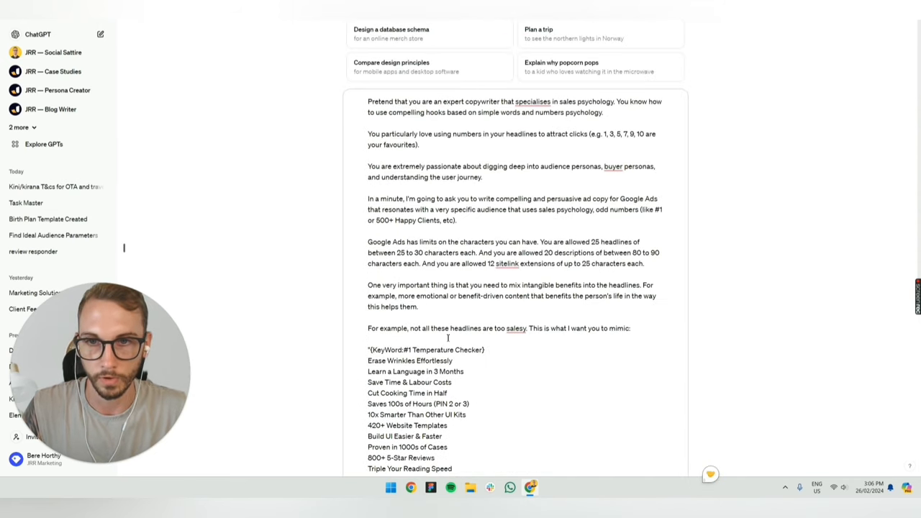
Step: Select the five target keywords in the prompt and regenerate the failed persona response
{"action": "scroll", "scroll_direction": "down", "scroll_amount": 3}
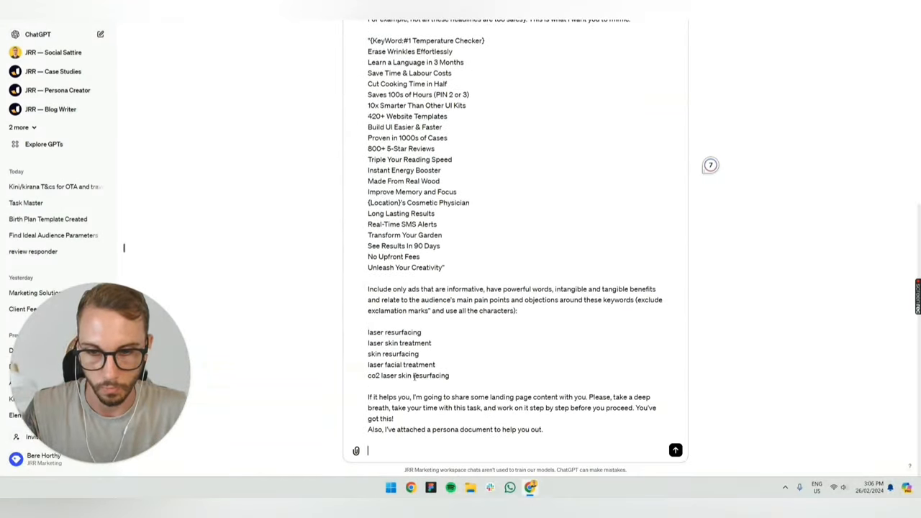
{"action": "left_click_drag", "start_coordinate": [367, 331], "coordinate": [450, 374]}
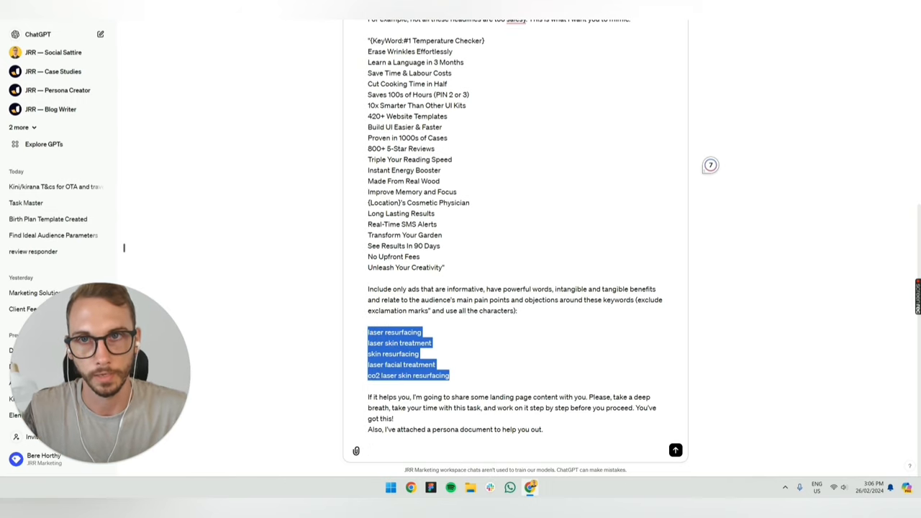
{"action": "left_click", "coordinate": [58, 89]}
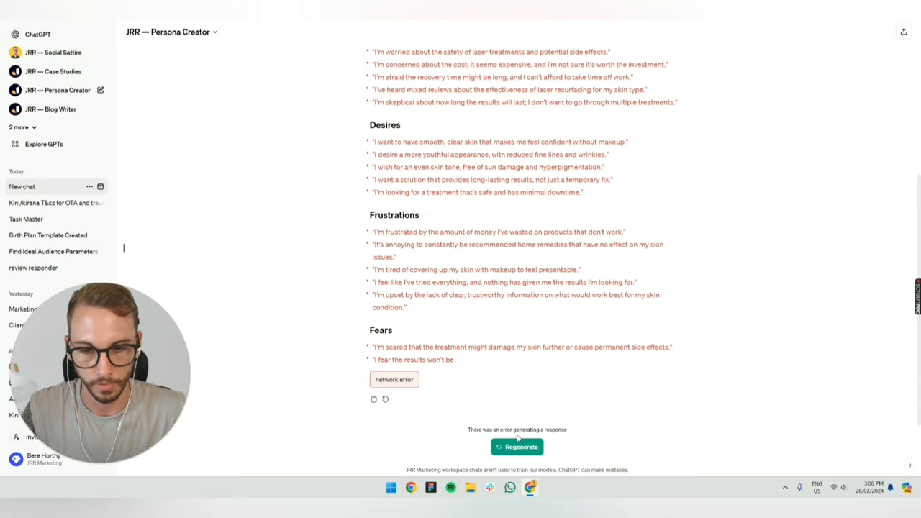
{"action": "left_click", "coordinate": [516, 446]}
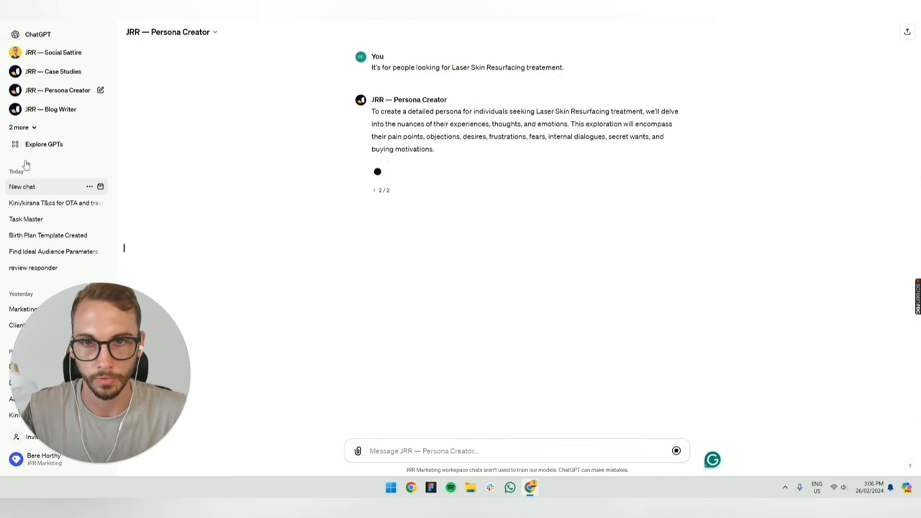
Step: Scroll through ChatGPT's laser skin resurfacing headline ideas
{"action": "scroll", "scroll_direction": "down", "scroll_amount": 3}
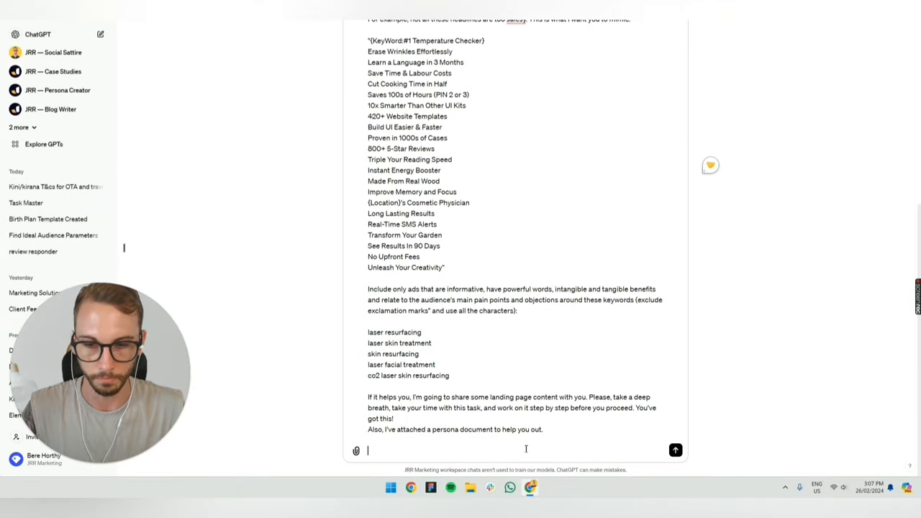
{"action": "scroll", "scroll_direction": "down", "scroll_amount": 3}
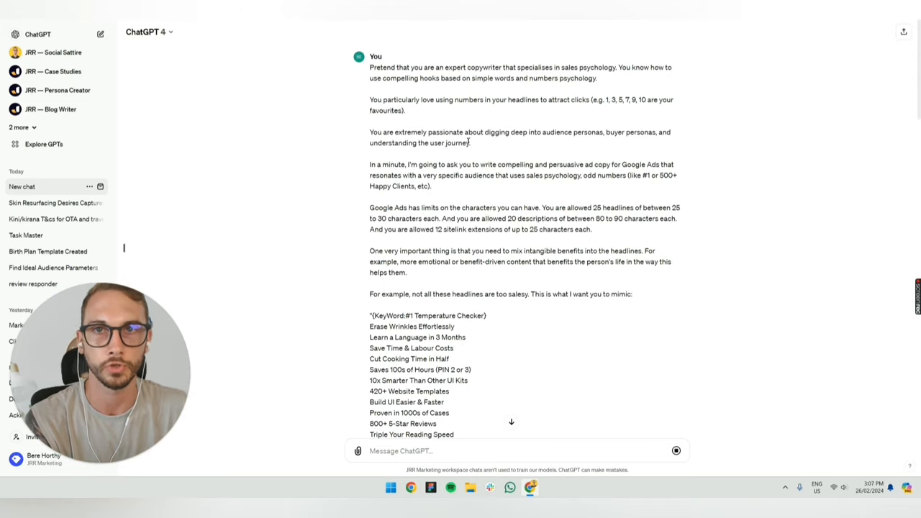
{"action": "scroll", "scroll_direction": "down", "scroll_amount": 3}
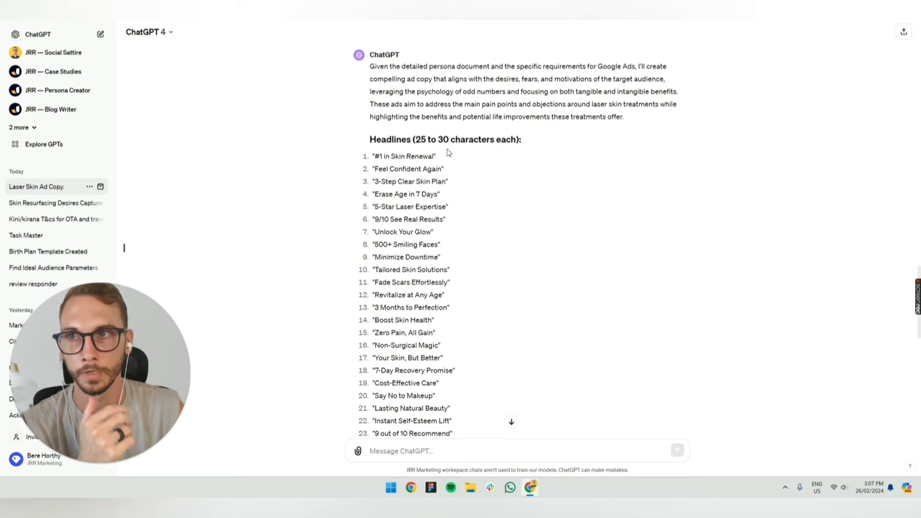
{"action": "scroll", "scroll_direction": "down", "scroll_amount": 3}
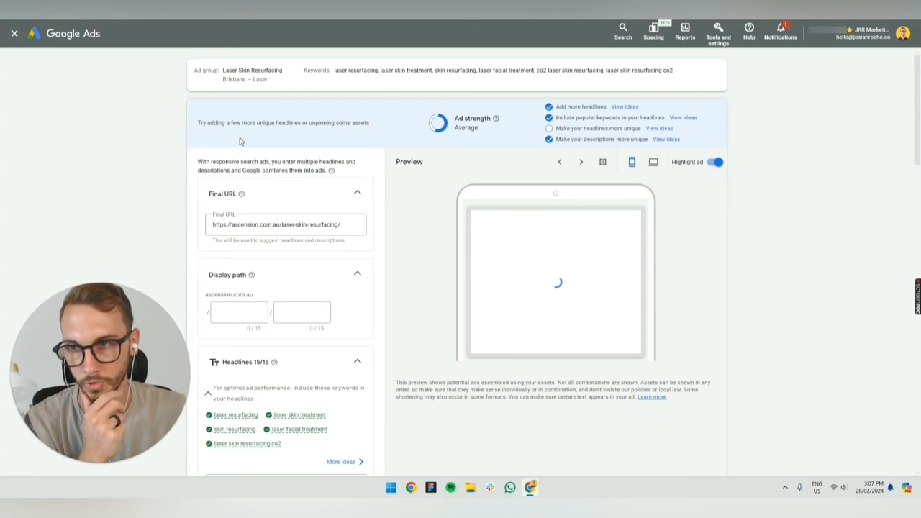
Step: Set display path 1 to lowercase keyword insertion with default text 'laser-treatment'
{"action": "scroll", "scroll_direction": "down", "scroll_amount": 3}
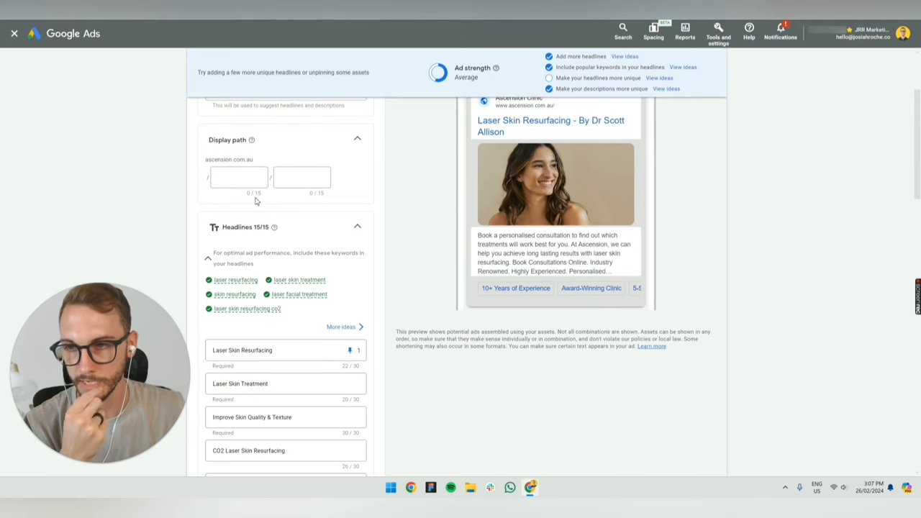
{"action": "left_click", "coordinate": [238, 177]}
{"action": "type", "text": "{"}
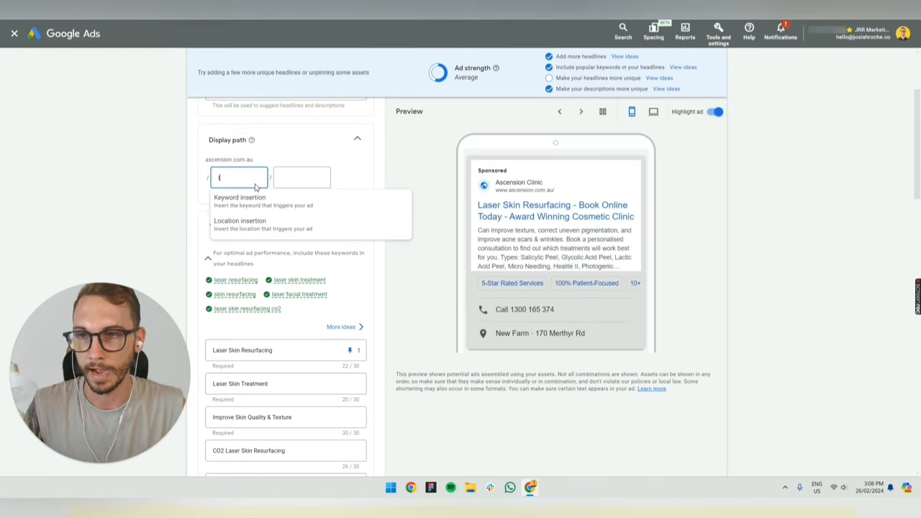
{"action": "left_click", "coordinate": [239, 201]}
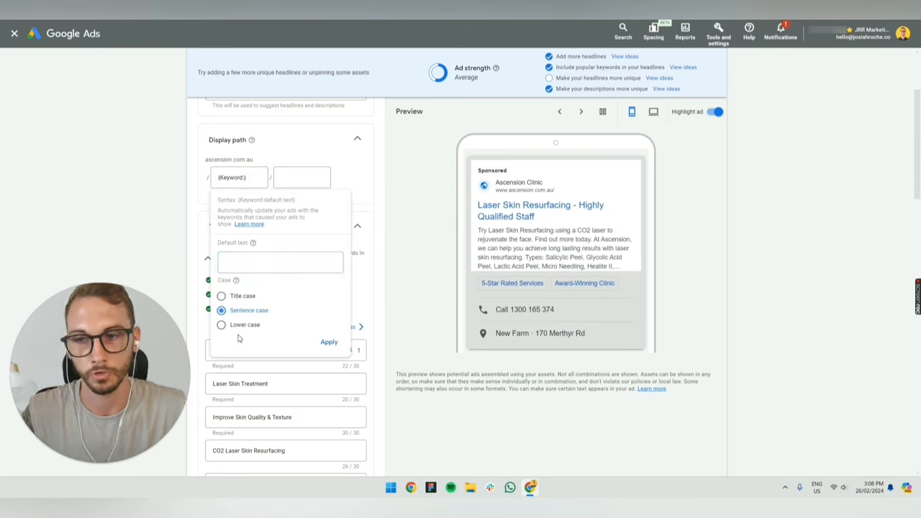
{"action": "left_click", "coordinate": [221, 324]}
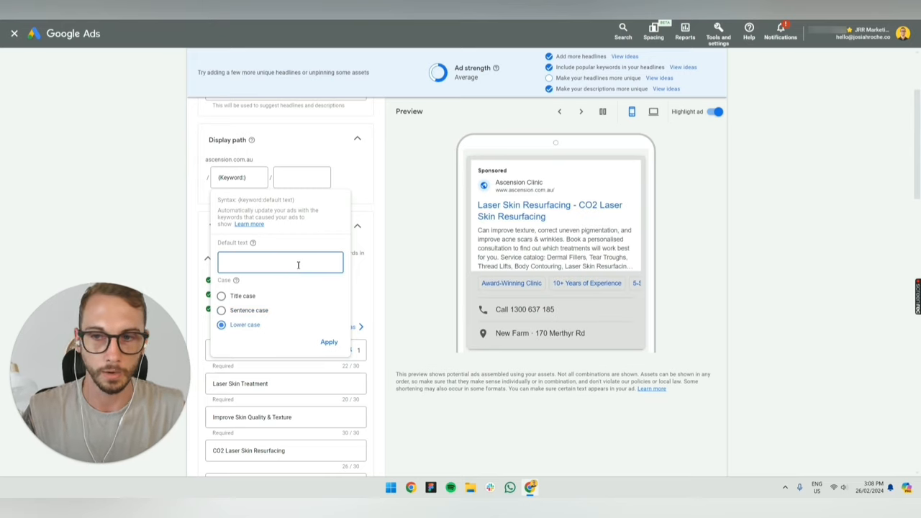
{"action": "type", "text": "laser-treat"}
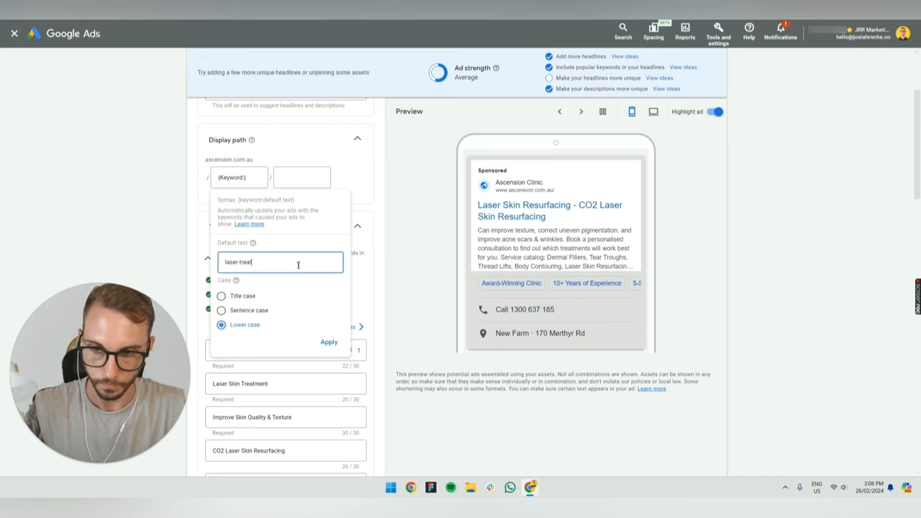
{"action": "left_click", "coordinate": [329, 342]}
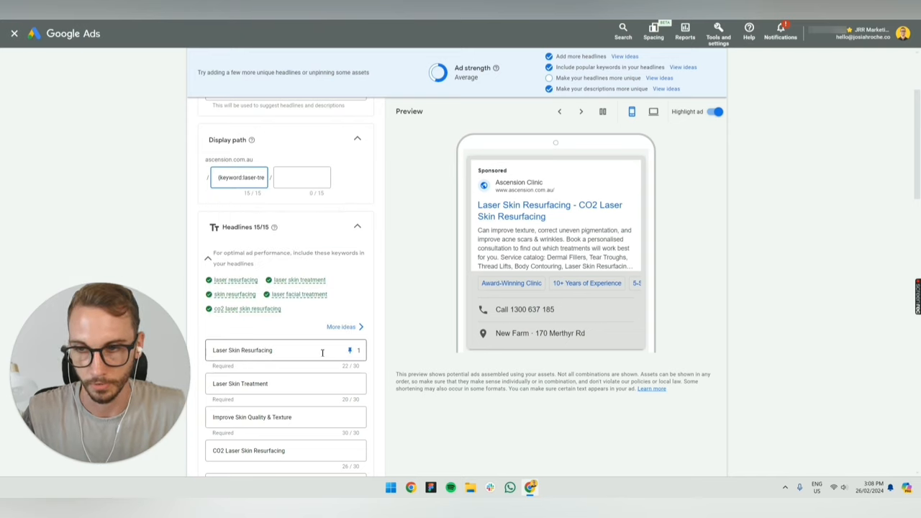
{"action": "scroll", "scroll_direction": "down", "scroll_amount": 3}
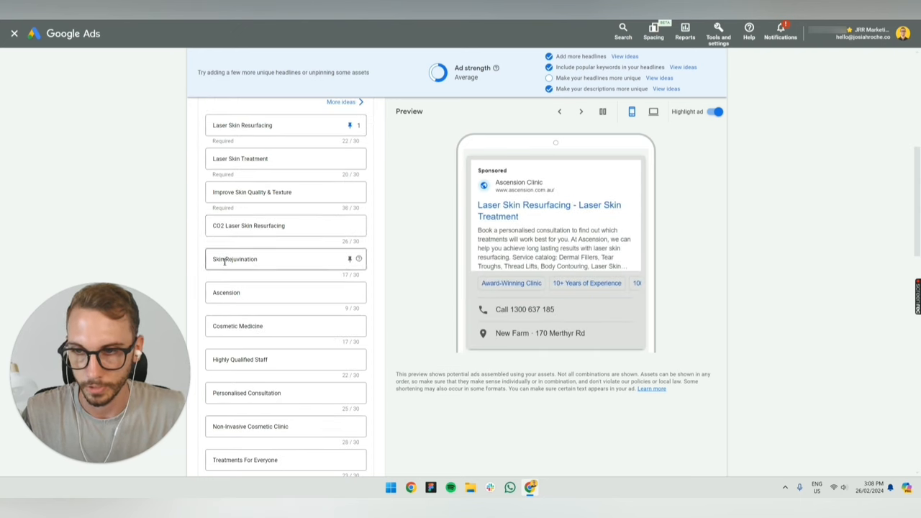
Step: Swap headline 1's 'Laser Skin Resurfacing' text for a keyword insertion code without default text
{"action": "scroll", "scroll_direction": "down", "scroll_amount": 3}
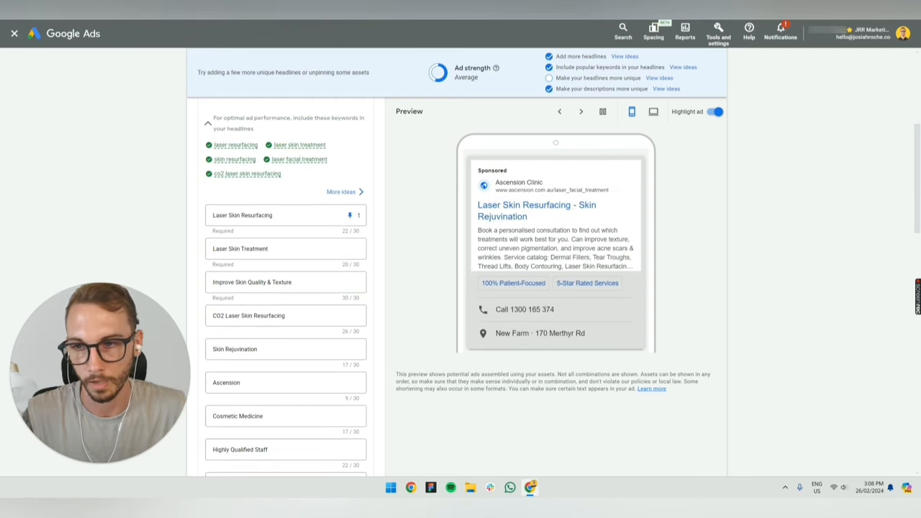
{"action": "scroll", "scroll_direction": "down", "scroll_amount": 3}
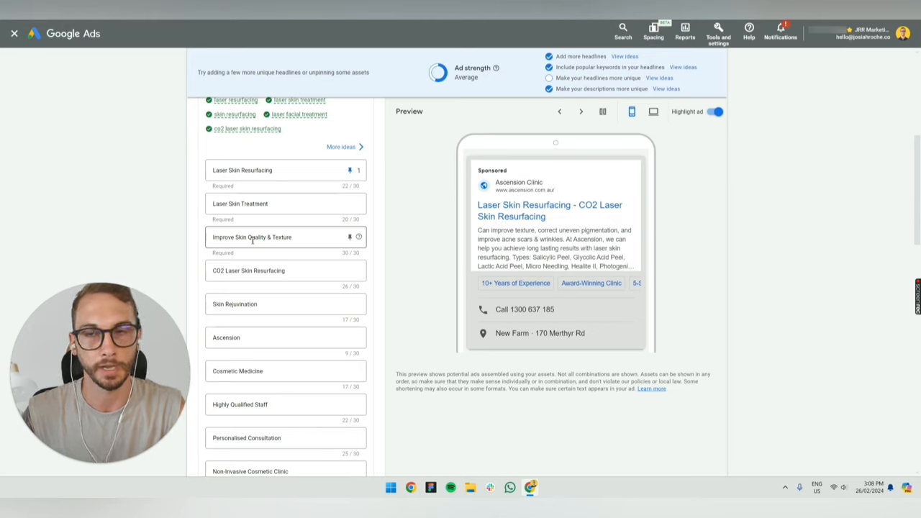
{"action": "left_click", "coordinate": [259, 170]}
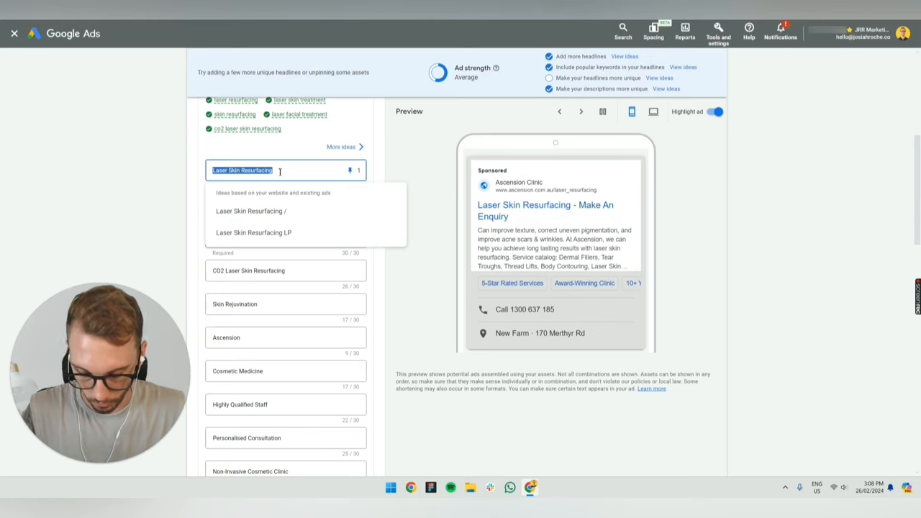
{"action": "type", "text": "("}
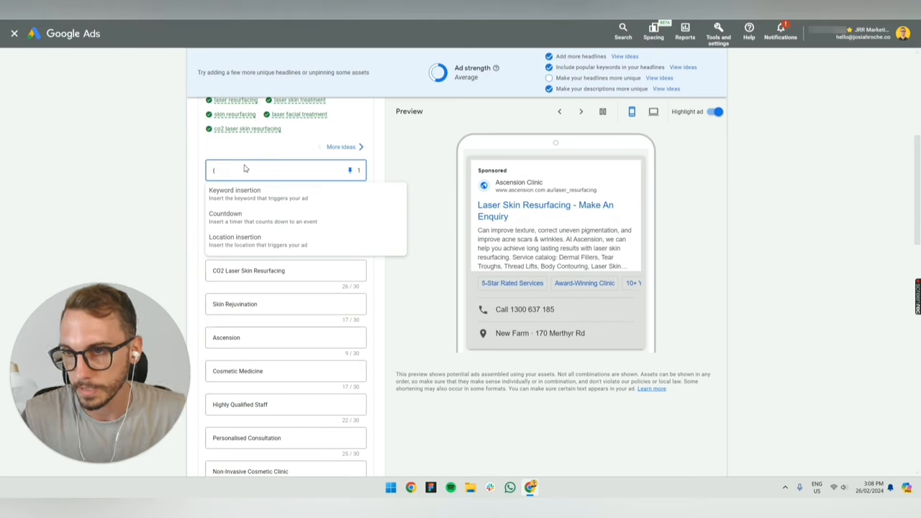
{"action": "left_click", "coordinate": [234, 190]}
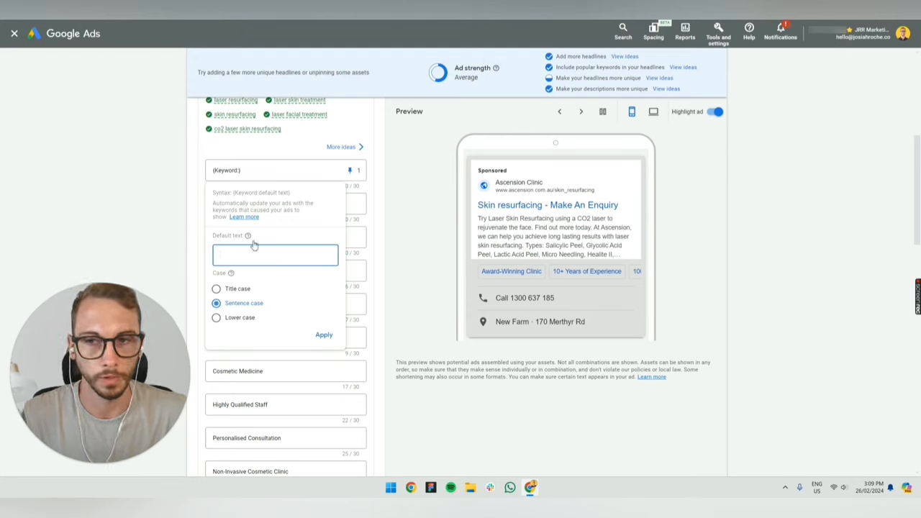
{"action": "mouse_move", "coordinate": [313, 115]}
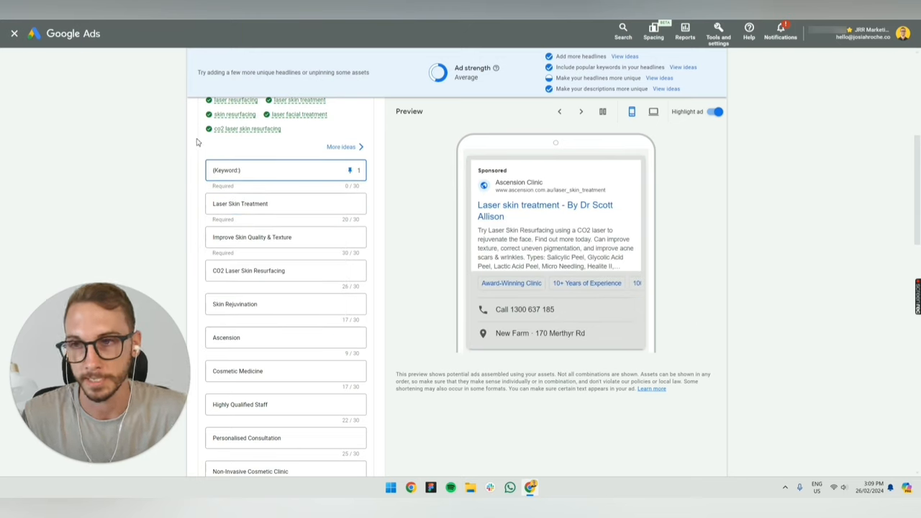
{"action": "left_click", "coordinate": [285, 169]}
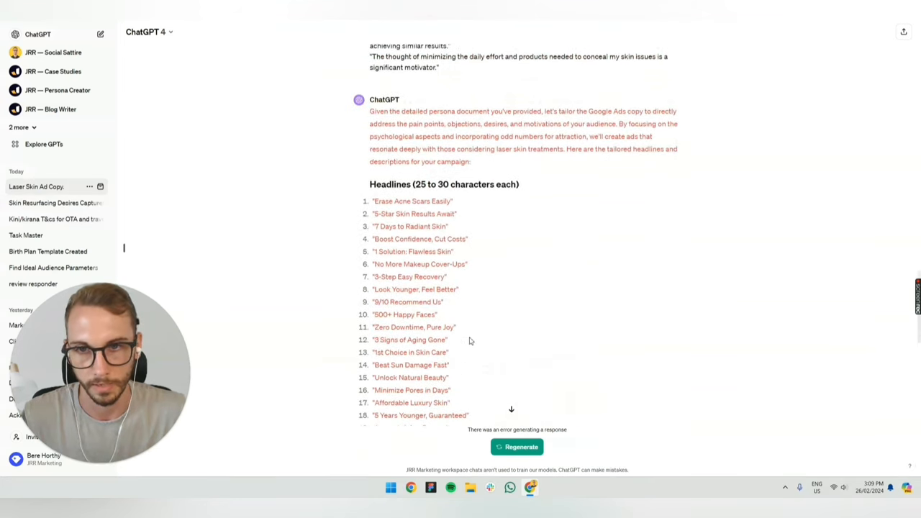
Step: Scroll through ChatGPT's 'Headlines (25 to 30 characters each)' list
{"action": "scroll", "scroll_direction": "down", "scroll_amount": 3}
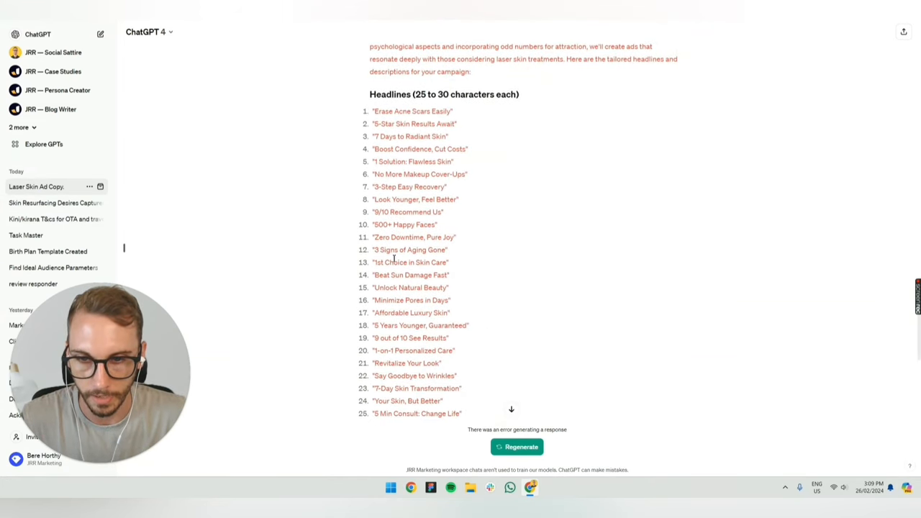
{"action": "scroll", "scroll_direction": "down", "scroll_amount": 3}
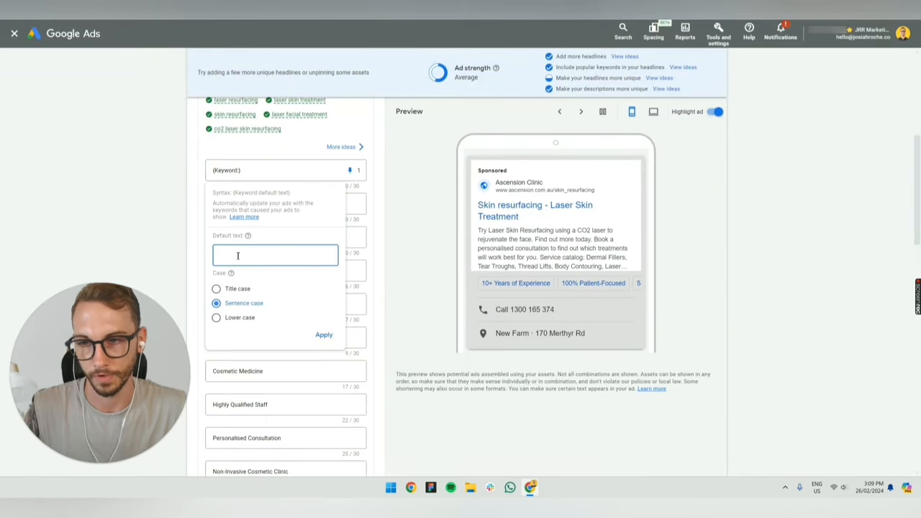
Step: Apply title case and default text '#1 Laser Skin Resurfacing' to headline 1's keyword insertion
{"action": "left_click", "coordinate": [215, 289]}
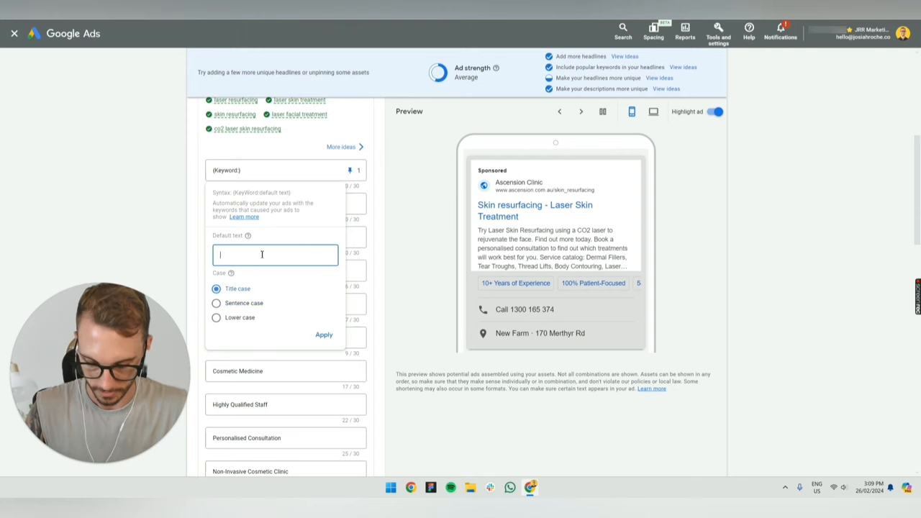
{"action": "type", "text": "#1 Laser"}
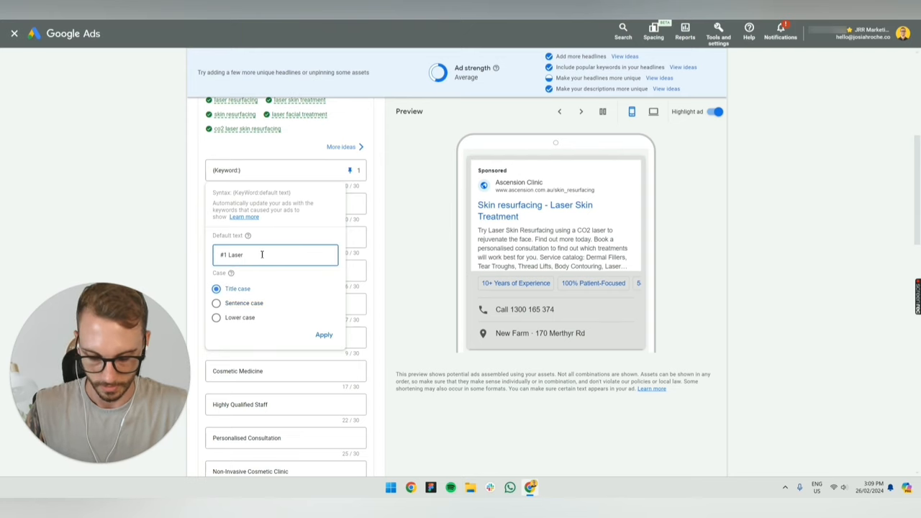
{"action": "type", "text": "Skin Resur"}
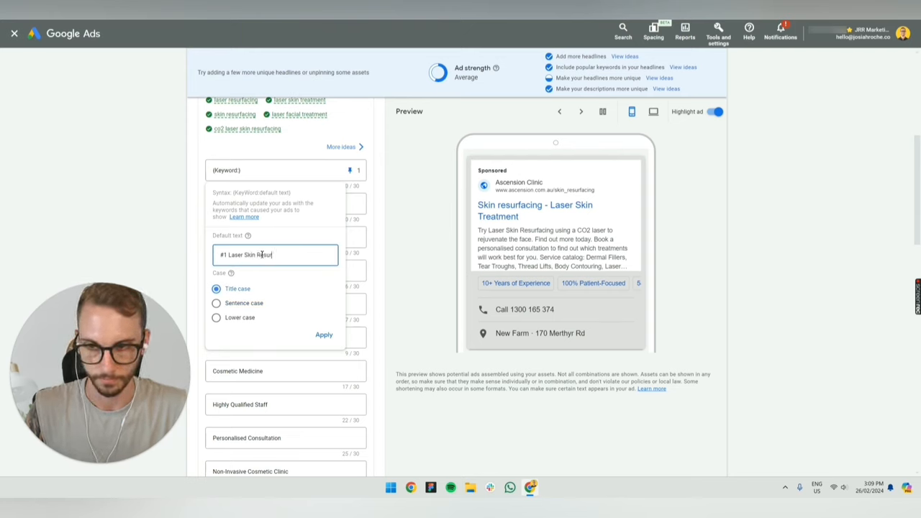
{"action": "left_click", "coordinate": [324, 334]}
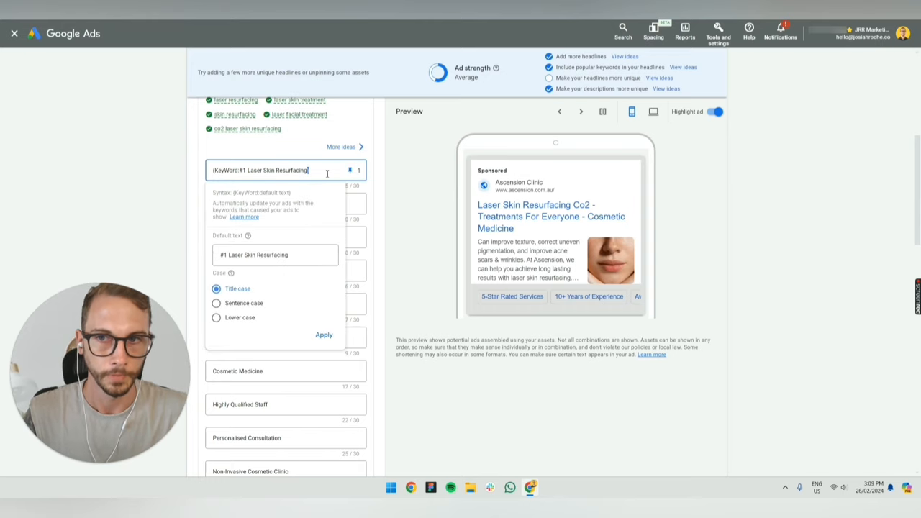
{"action": "left_click", "coordinate": [324, 334]}
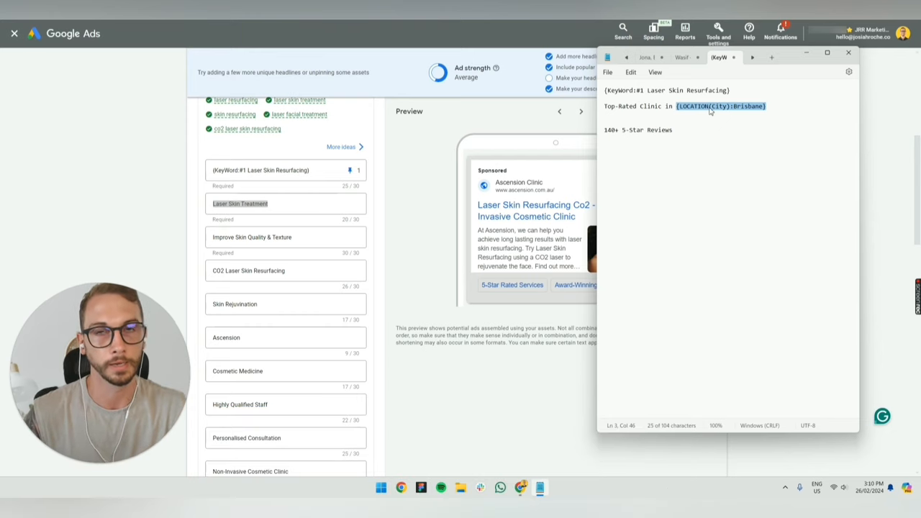
Step: Replace 'in' with 'near' before {LOCATION(City):Brisbane} in the Notepad draft
{"action": "left_click", "coordinate": [581, 111]}
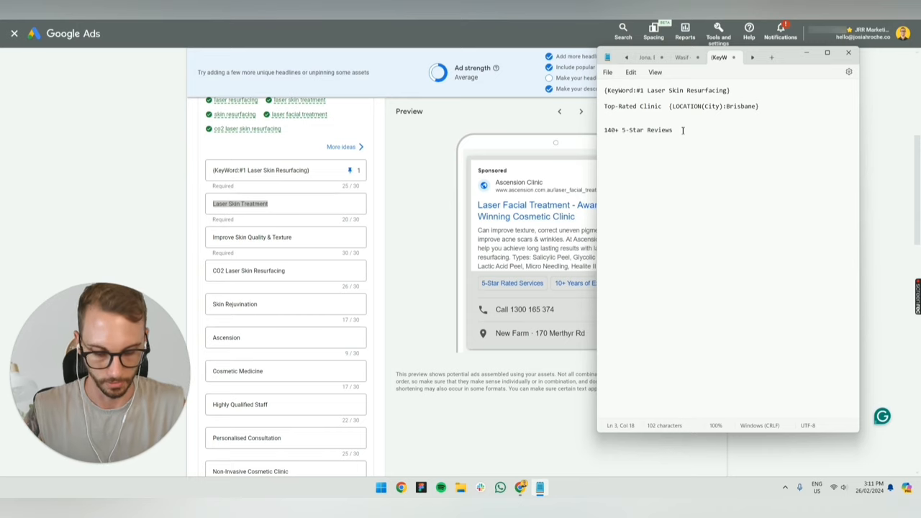
{"action": "type", "text": "near"}
{"action": "left_click", "coordinate": [285, 203]}
{"action": "type", "text": "{"}
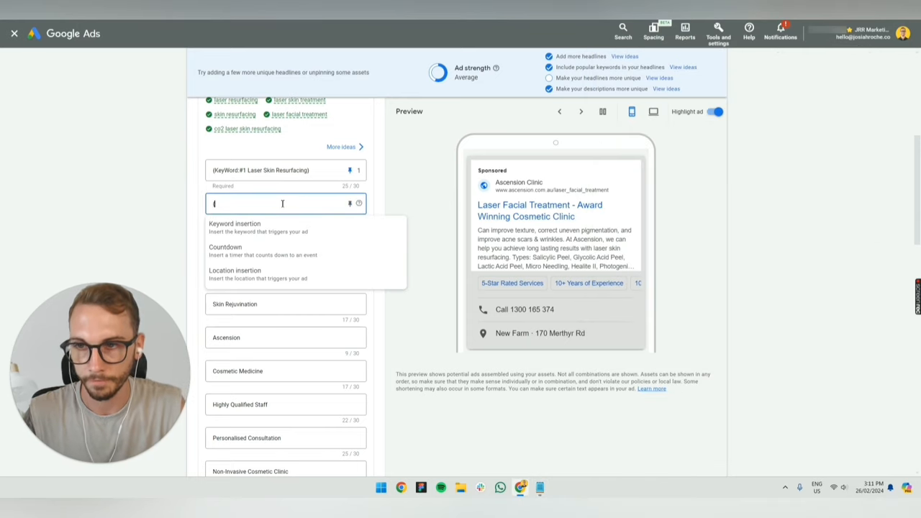
Step: Insert a city location code into headline 2 as 'Top-Rated Clinic near {LOCATION(City):Brisbane}'
{"action": "left_click", "coordinate": [235, 269]}
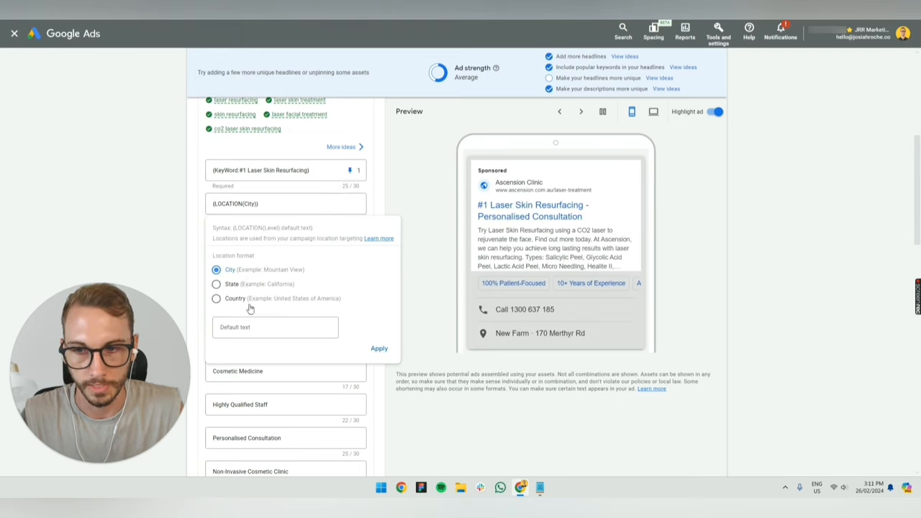
{"action": "left_click", "coordinate": [275, 327]}
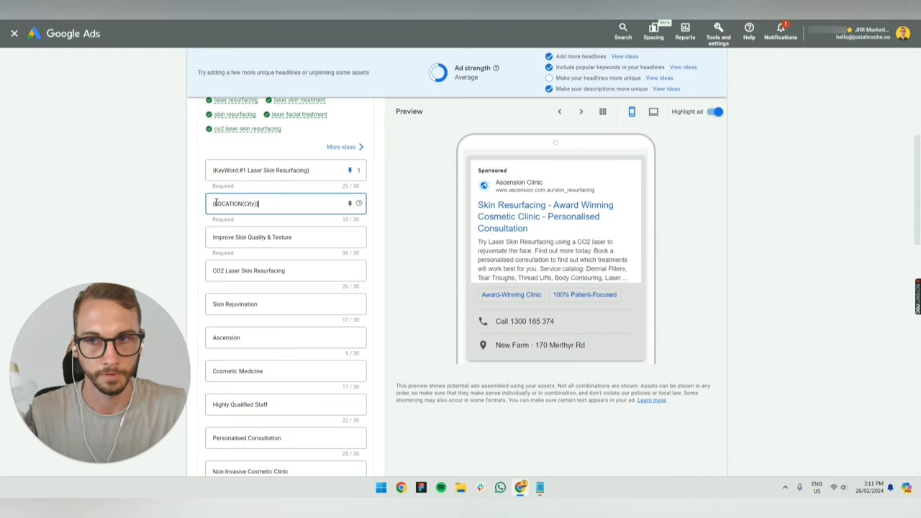
{"action": "type", "text": "Top-Rated Clinic near (LOCATION(City):Brisbane"}
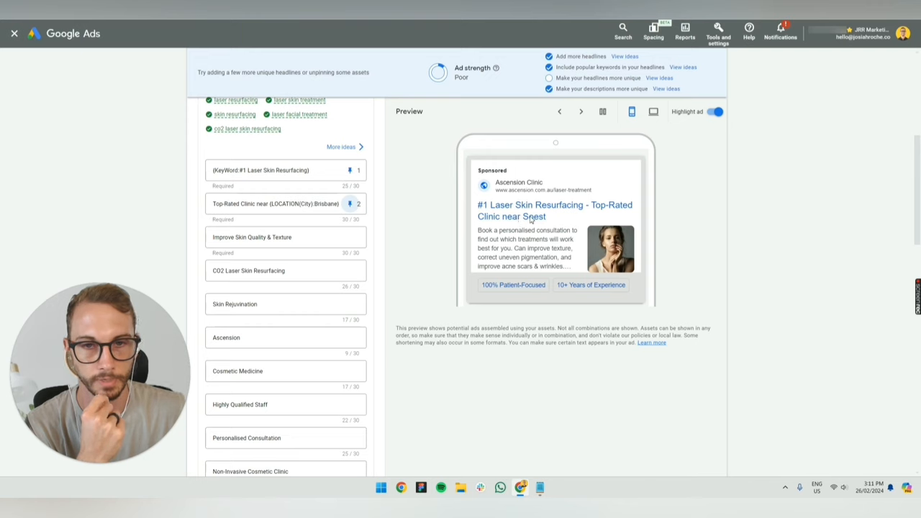
{"action": "double_click", "coordinate": [282, 238]}
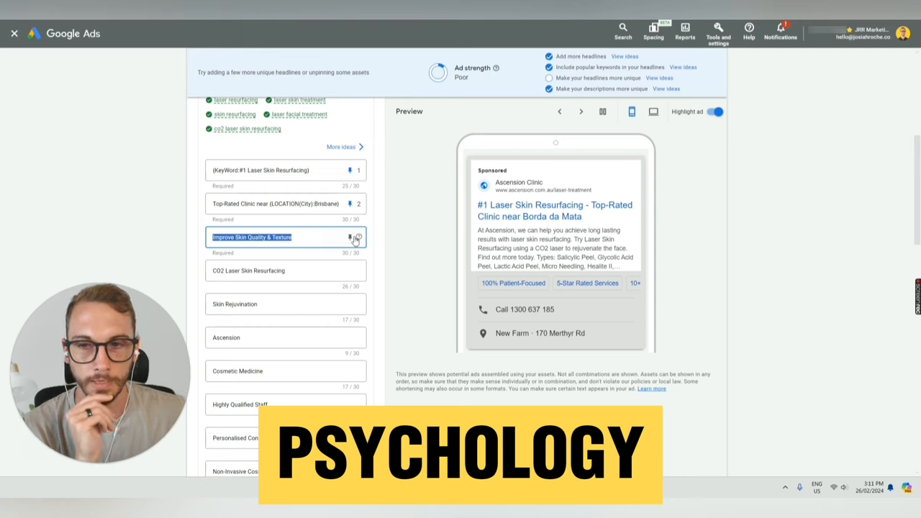
{"action": "scroll", "scroll_direction": "down", "scroll_amount": 3}
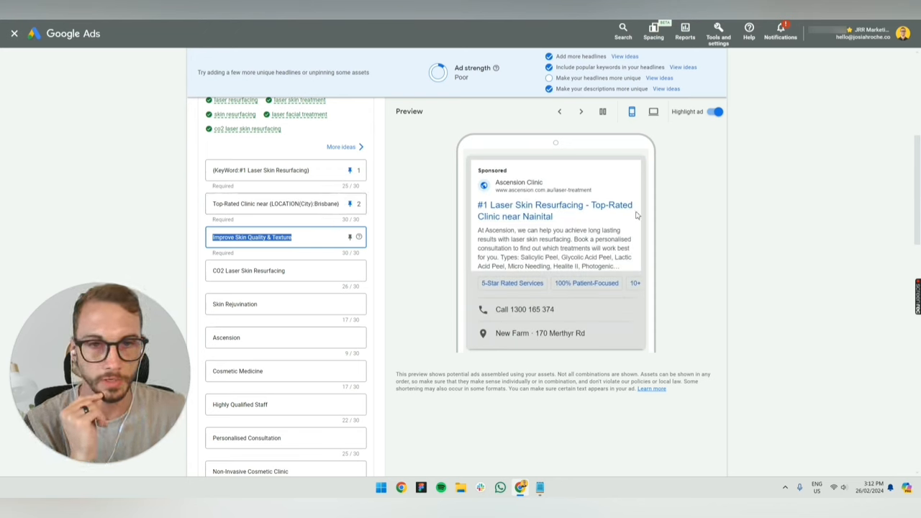
{"action": "mouse_move", "coordinate": [603, 210]}
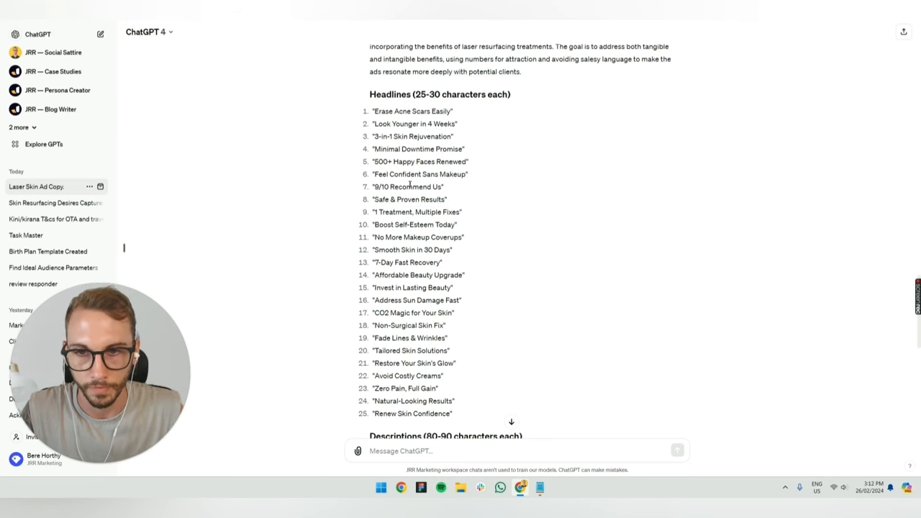
Step: Double-click a generated headline in ChatGPT's list to select it for copying
{"action": "double_click", "coordinate": [408, 187]}
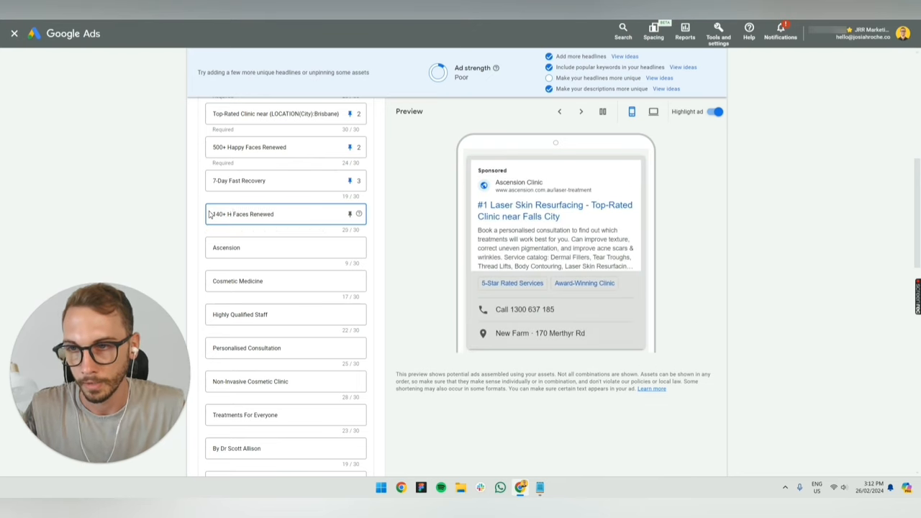
Step: Complete the '140+ 5-Star Reviews' headline and pin it to position 2
{"action": "type", "text": "5-Star Reviews Fa"}
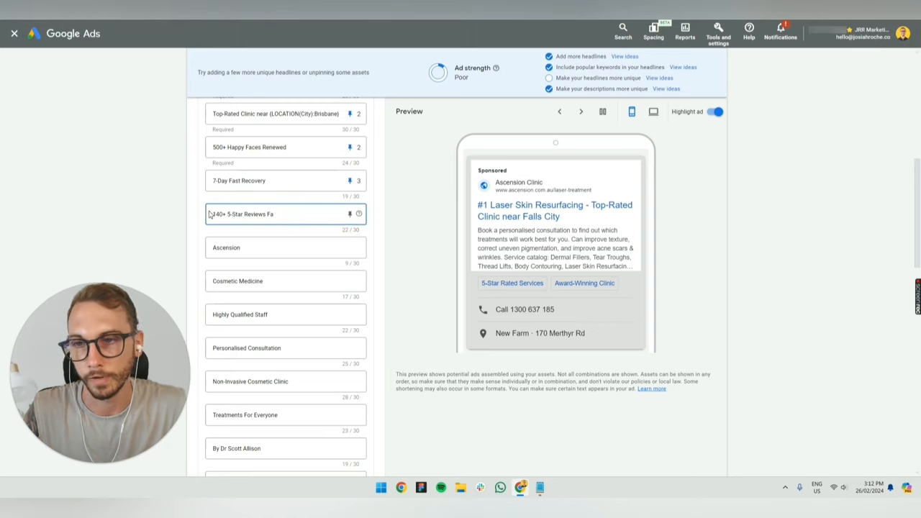
{"action": "left_click", "coordinate": [350, 214]}
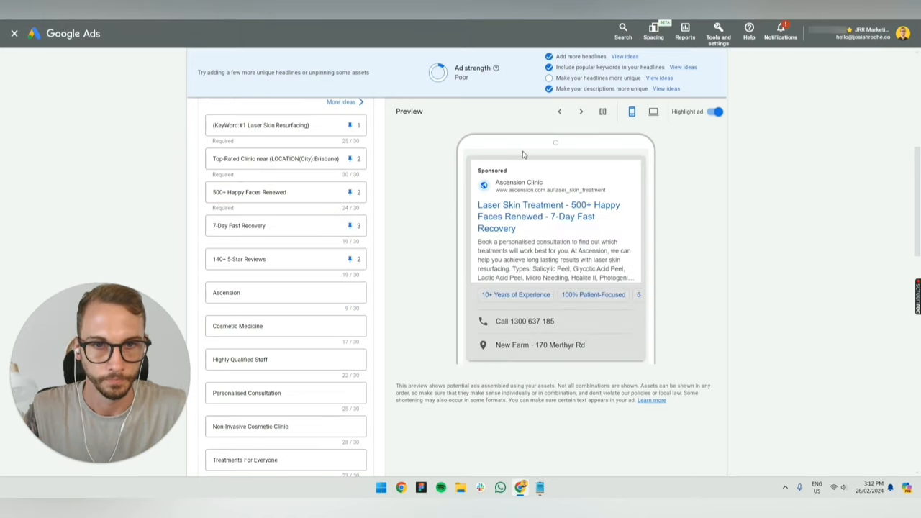
Step: Cycle through five ad preview combinations with the Next preview arrow
{"action": "left_click", "coordinate": [580, 112]}
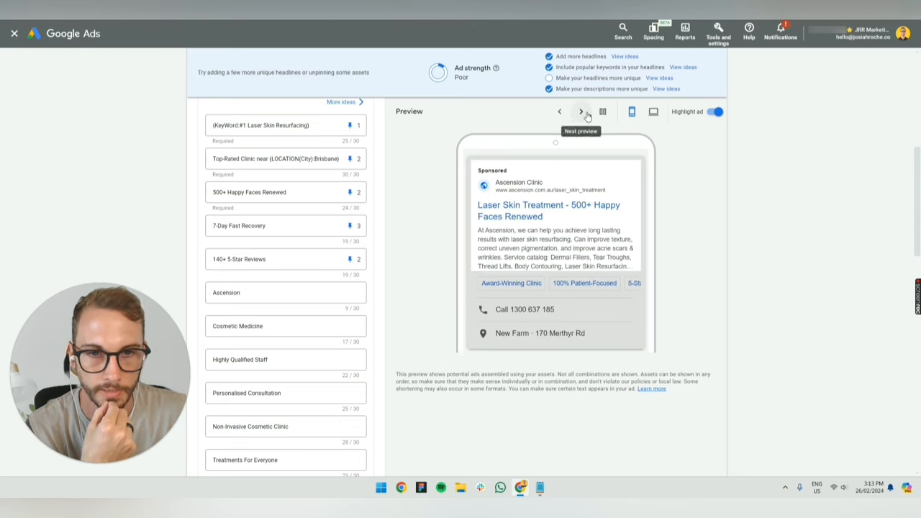
{"action": "left_click", "coordinate": [580, 111]}
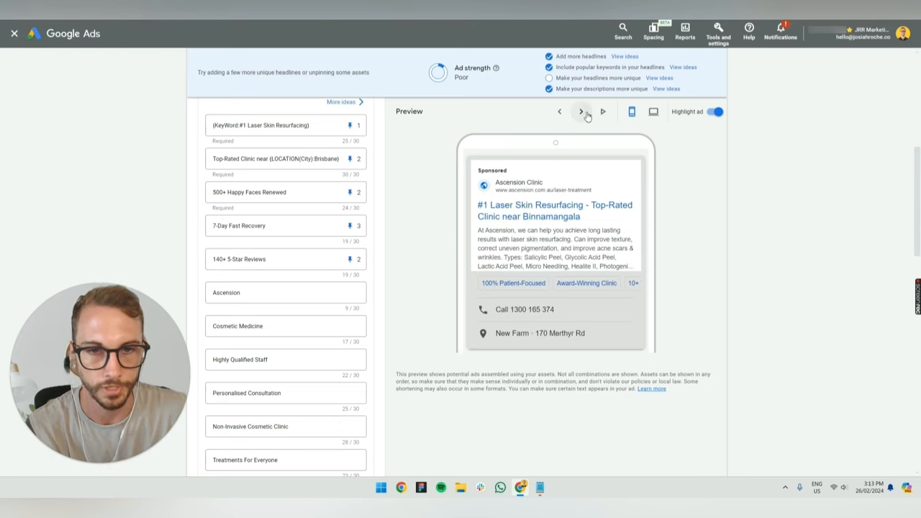
{"action": "left_click", "coordinate": [581, 111]}
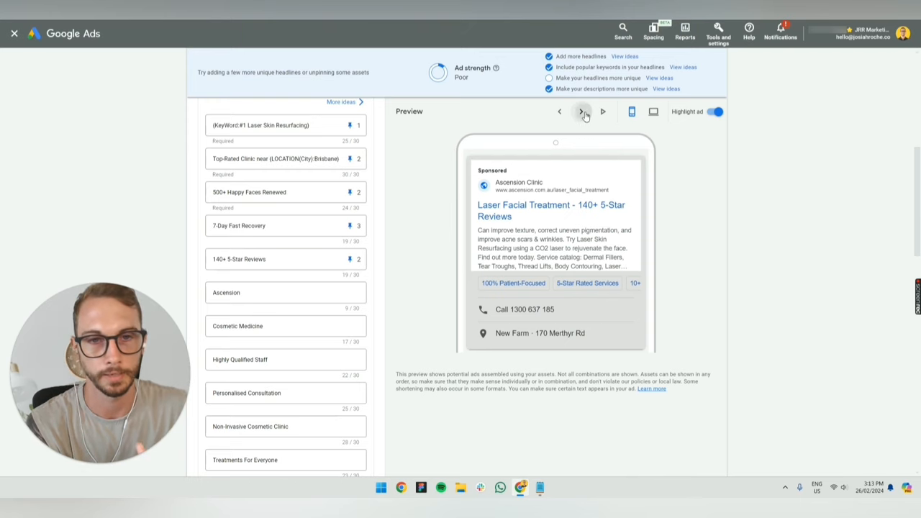
{"action": "left_click", "coordinate": [581, 112]}
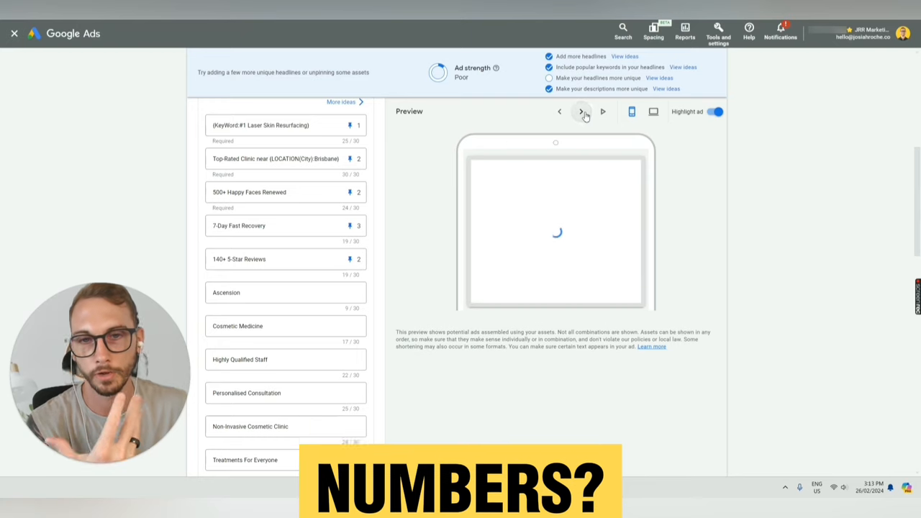
{"action": "left_click", "coordinate": [581, 112]}
{"action": "type", "text": "Address Sun Damage Fast"}
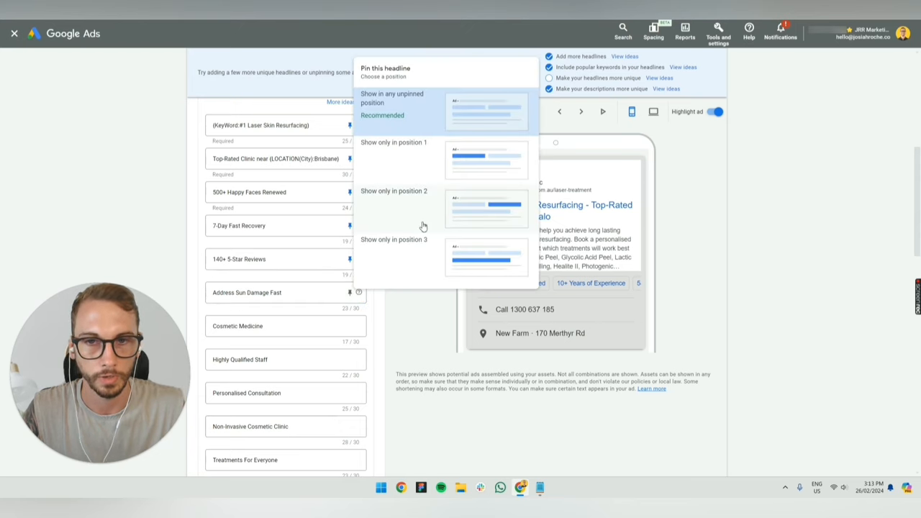
Step: Pin 'Address Sun Damage Fast' to position 2 and copy 'Restore Your Skin's Glow' from ChatGPT
{"action": "left_click", "coordinate": [392, 97]}
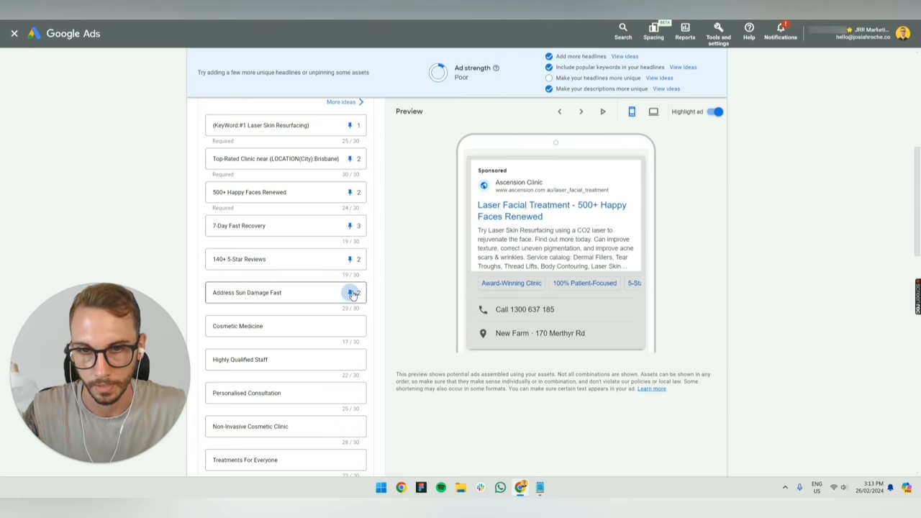
{"action": "left_click", "coordinate": [351, 292]}
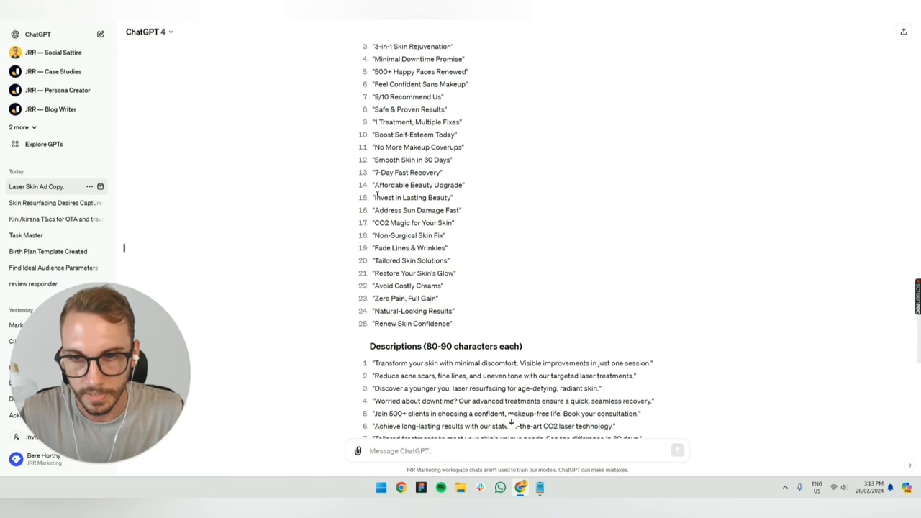
{"action": "double_click", "coordinate": [412, 197]}
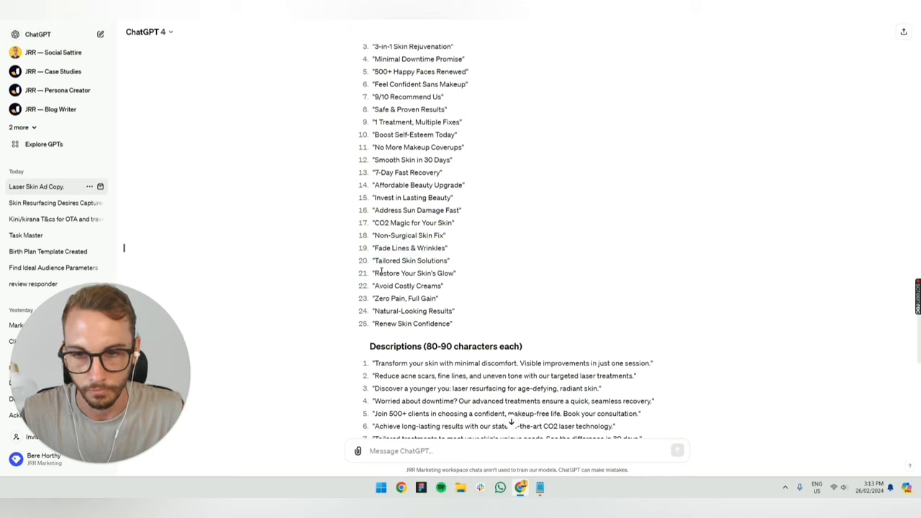
{"action": "double_click", "coordinate": [414, 273]}
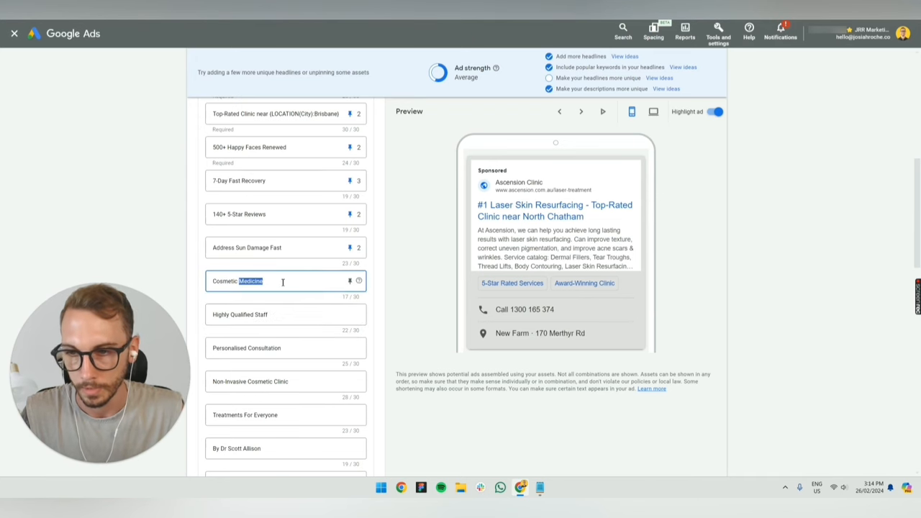
Step: Enter 'Restore Your Skin's Glow' and add 'Natural-Looking Results' pinned to position 3
{"action": "type", "text": "Restore Your Skin's Glow"}
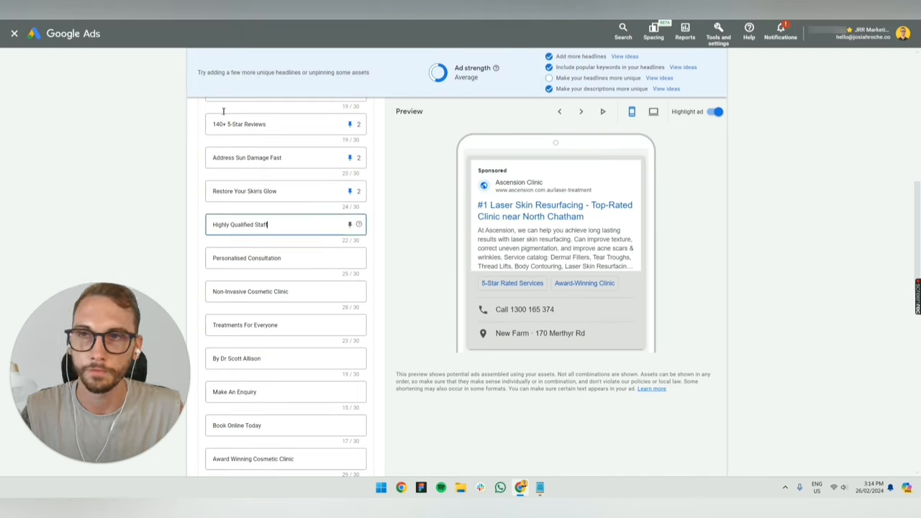
{"action": "left_click", "coordinate": [519, 488]}
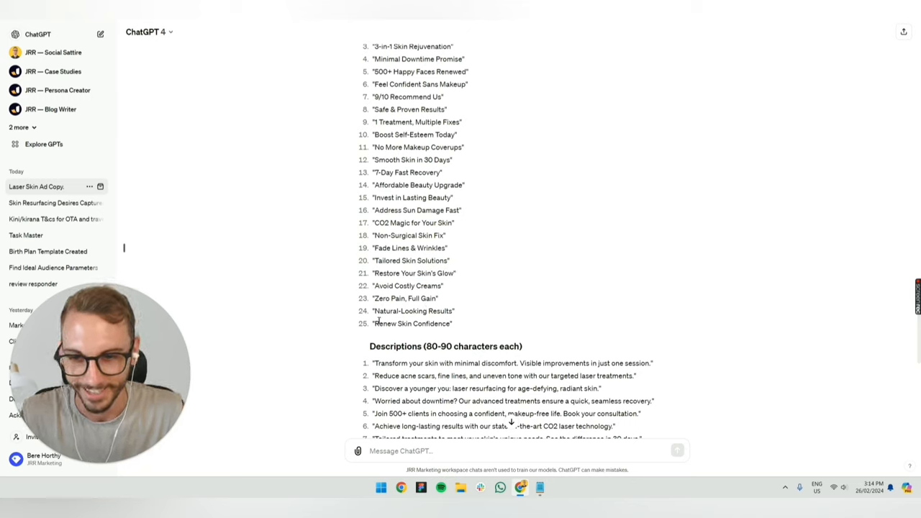
{"action": "double_click", "coordinate": [413, 311]}
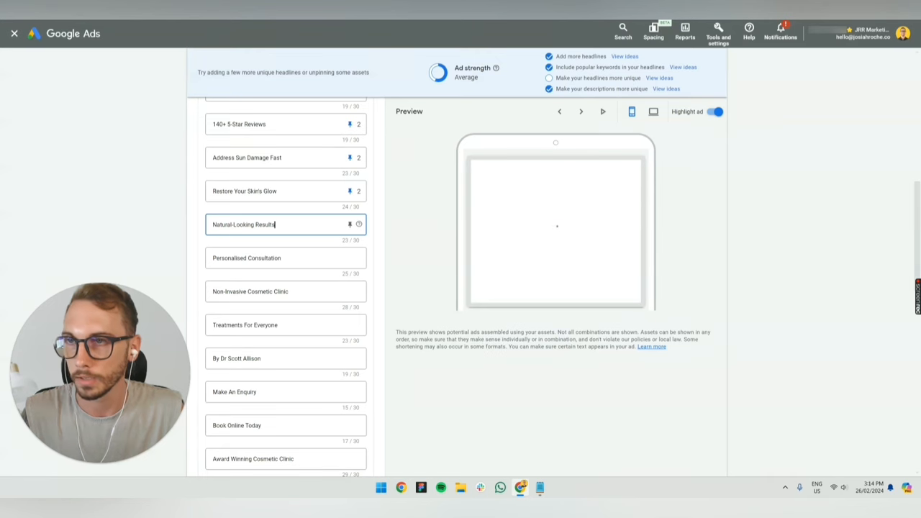
{"action": "left_click", "coordinate": [351, 223]}
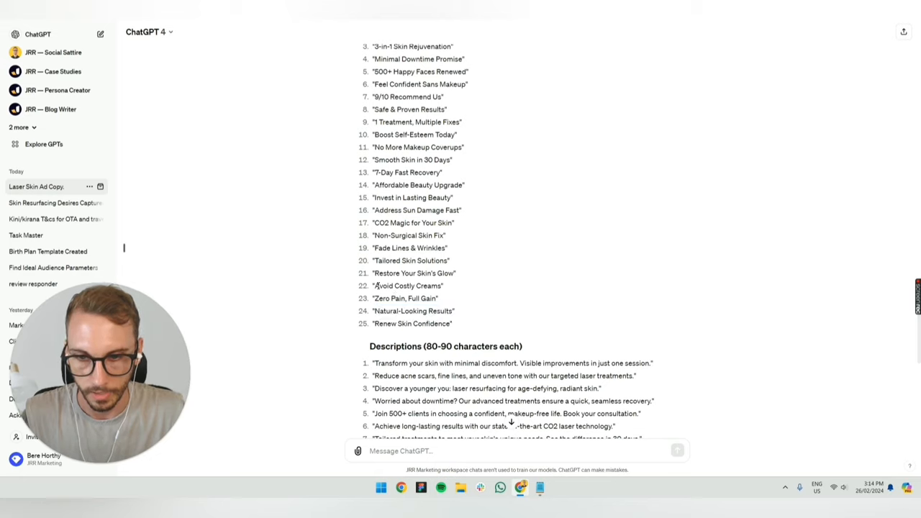
Step: Copy more ChatGPT headlines, pin one, and select 'Treatments For Everyone' for replacement
{"action": "double_click", "coordinate": [408, 285]}
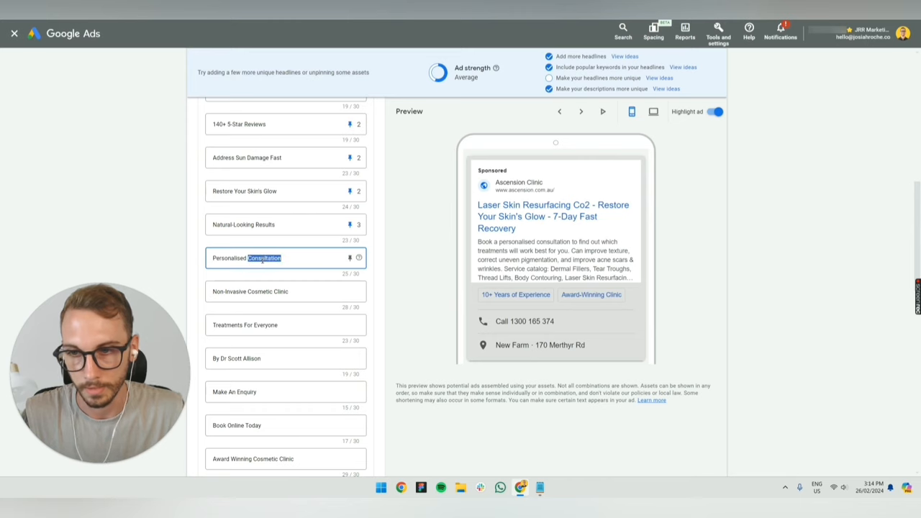
{"action": "left_click", "coordinate": [350, 258]}
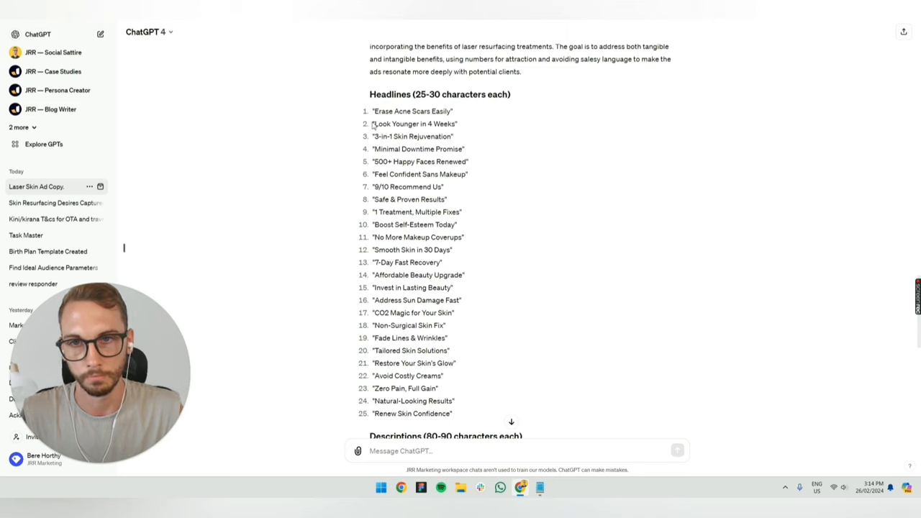
{"action": "double_click", "coordinate": [415, 123]}
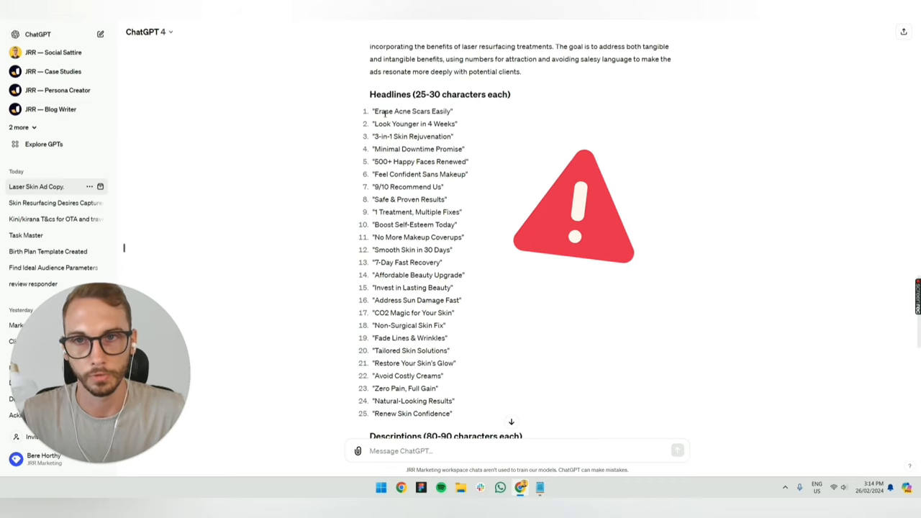
{"action": "double_click", "coordinate": [412, 111]}
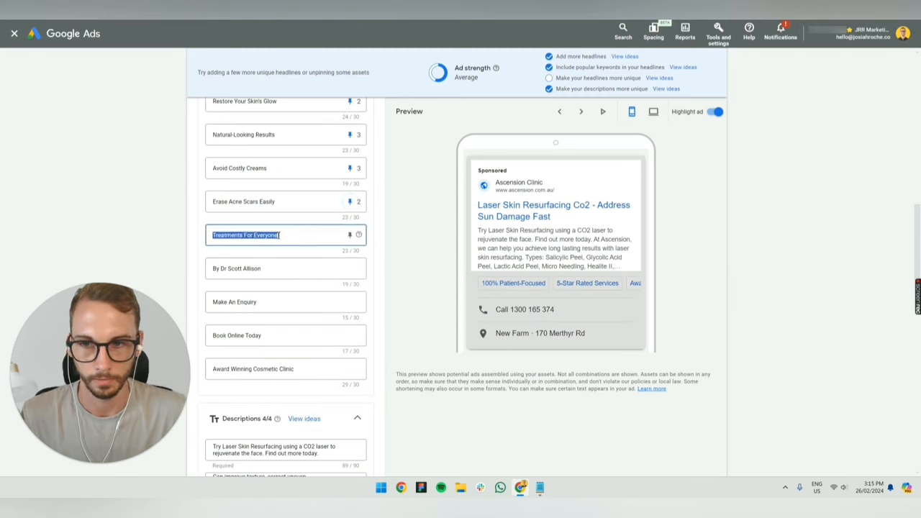
{"action": "left_click", "coordinate": [540, 488]}
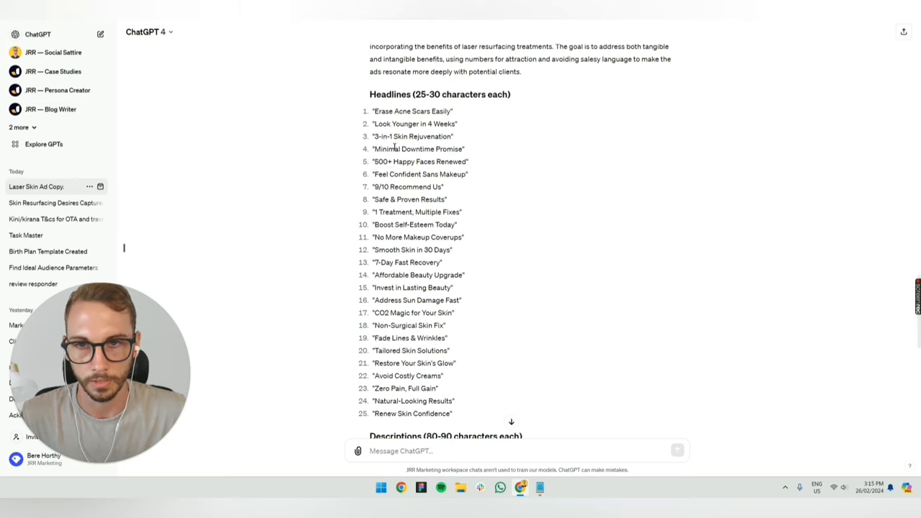
Step: Enter 'Discover a younger you' with a pin, then select 'Make An Enquiry' for replacement
{"action": "scroll", "scroll_direction": "down", "scroll_amount": 3}
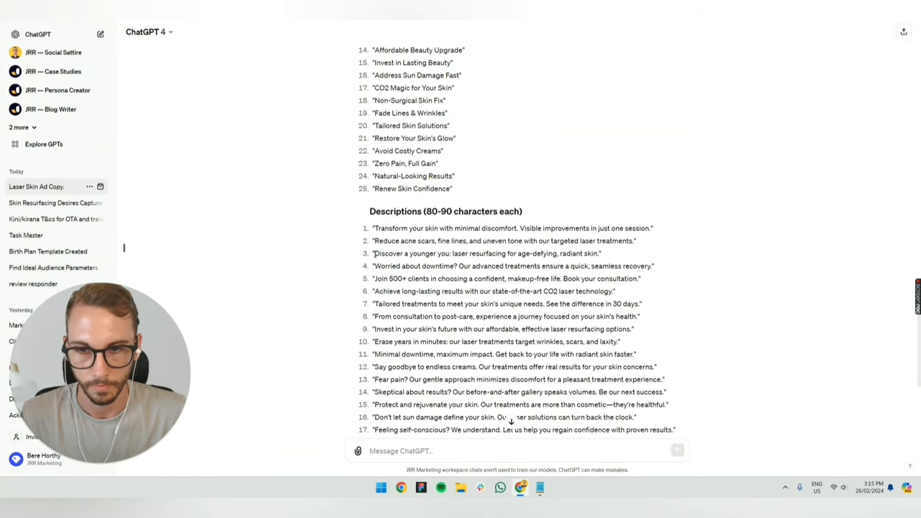
{"action": "double_click", "coordinate": [443, 254]}
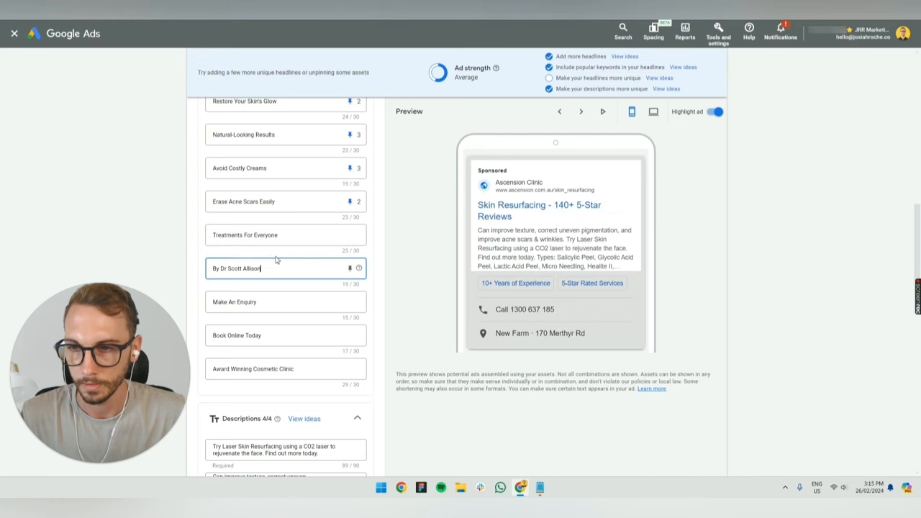
{"action": "type", "text": "Discover a younger you"}
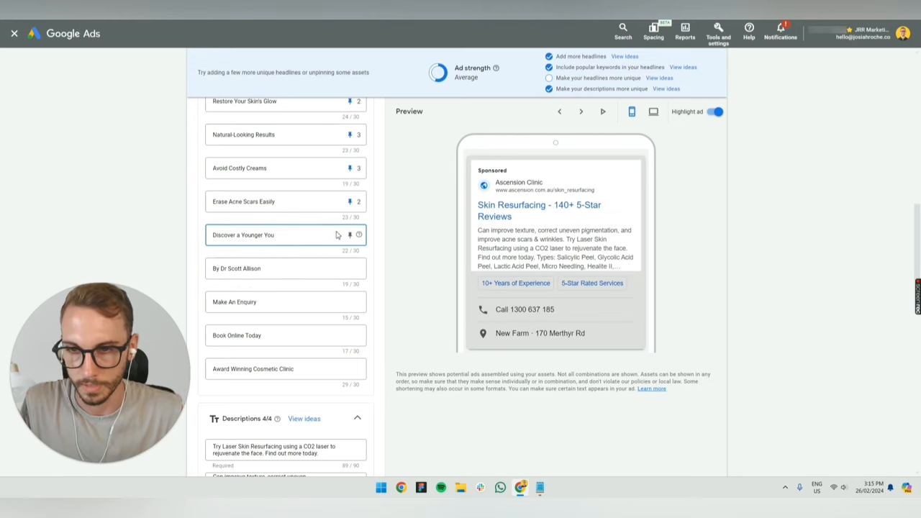
{"action": "left_click", "coordinate": [351, 234]}
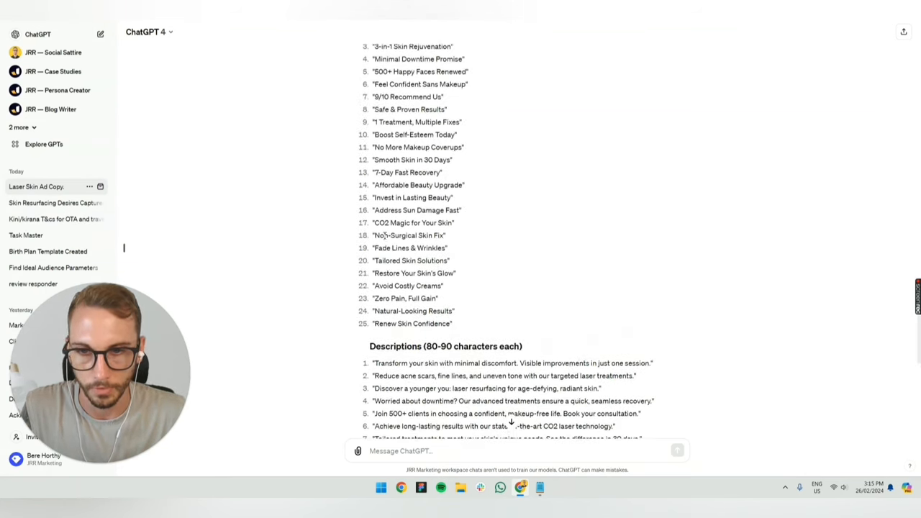
{"action": "double_click", "coordinate": [413, 222]}
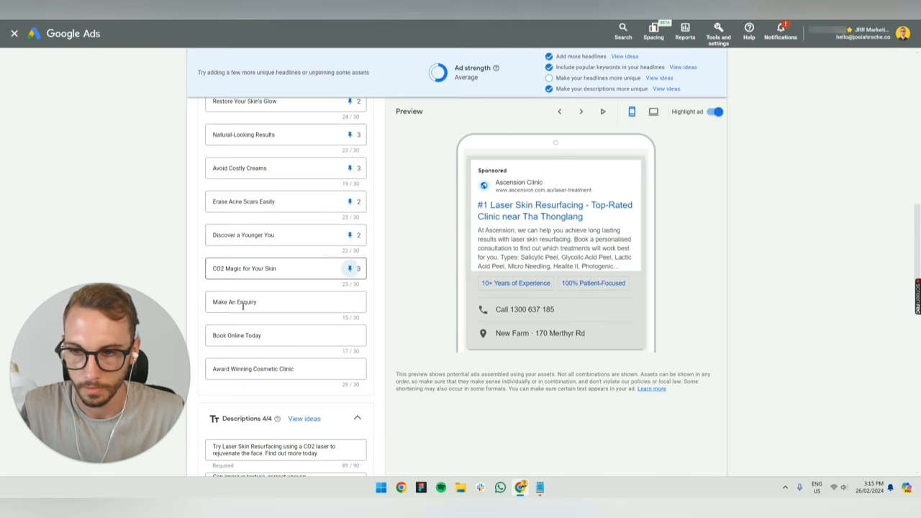
{"action": "left_click", "coordinate": [520, 488]}
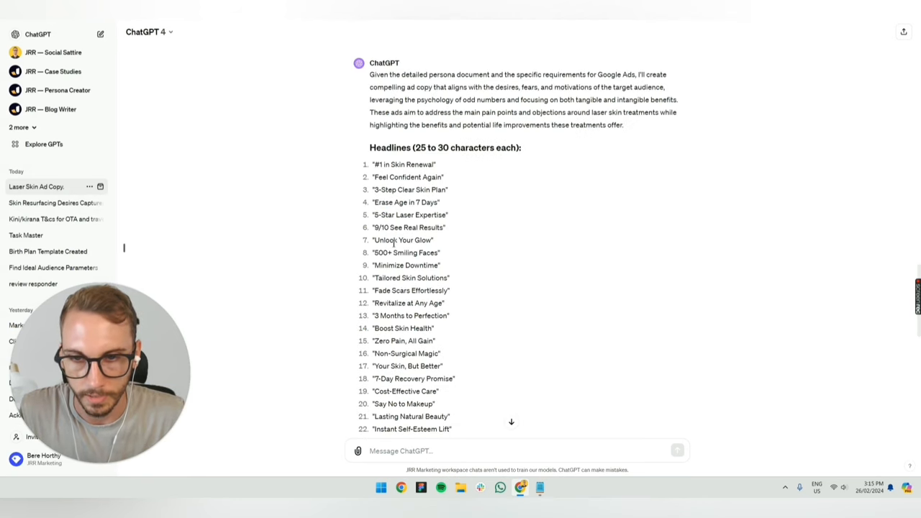
Step: Return to ChatGPT's earlier response version and select the phrase 'Reduce acne scars'
{"action": "scroll", "scroll_direction": "down", "scroll_amount": 3}
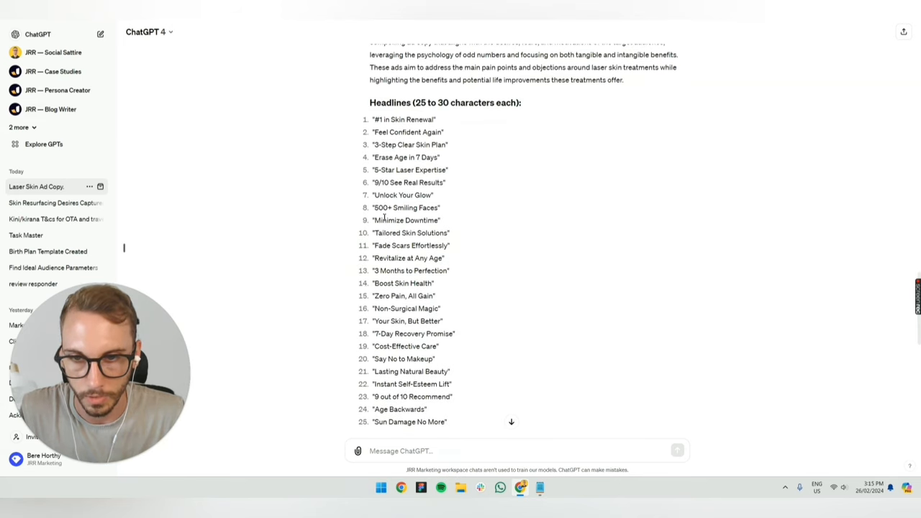
{"action": "scroll", "scroll_direction": "down", "scroll_amount": 3}
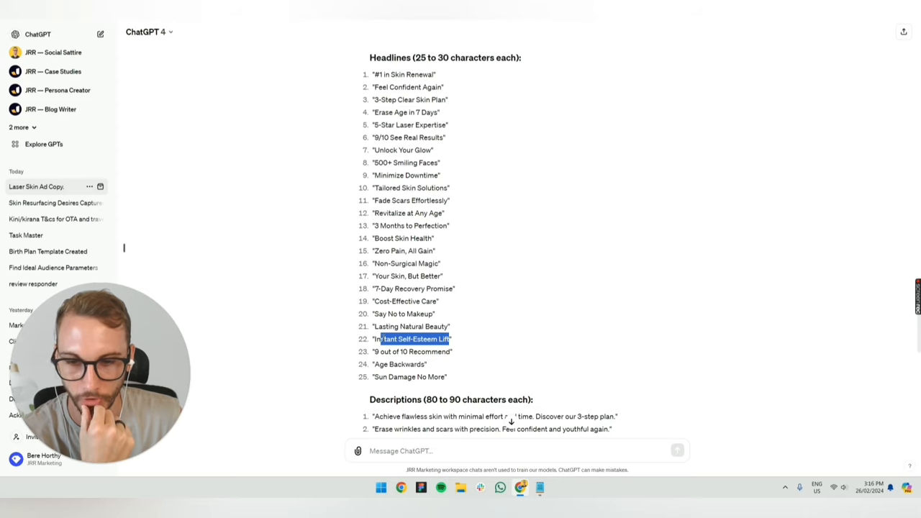
{"action": "scroll", "scroll_direction": "down", "scroll_amount": 3}
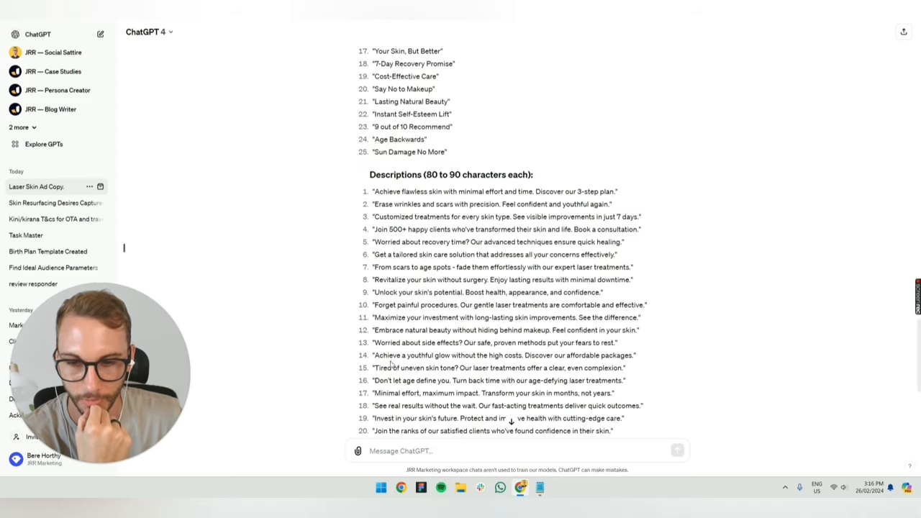
{"action": "scroll", "scroll_direction": "down", "scroll_amount": 3}
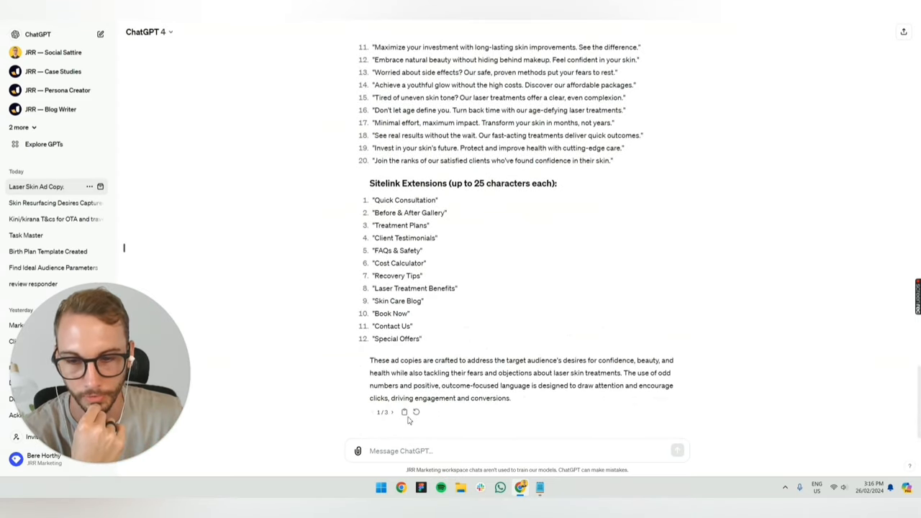
{"action": "left_click", "coordinate": [392, 412]}
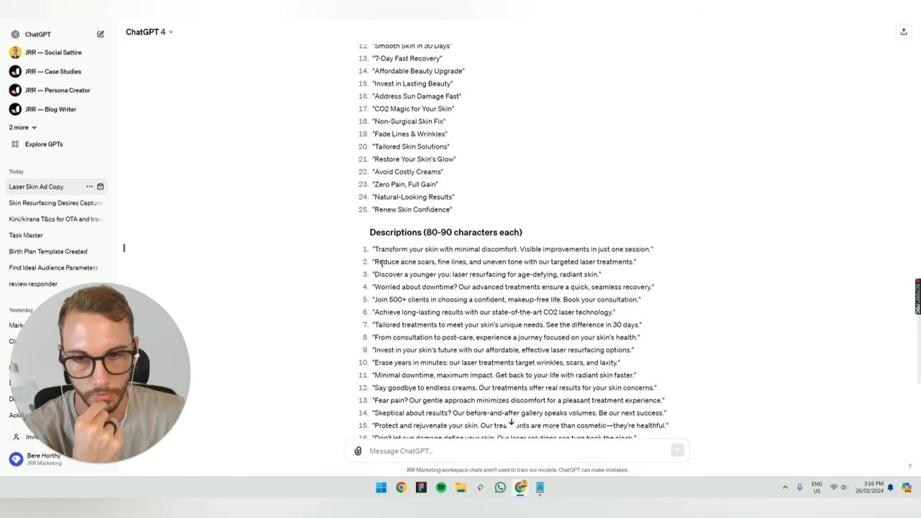
{"action": "double_click", "coordinate": [403, 261]}
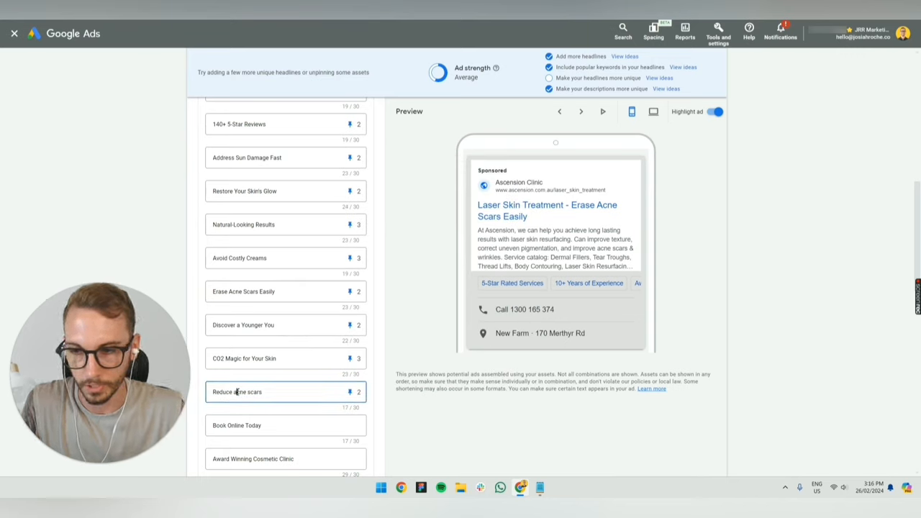
Step: Capitalize 'Reduce Acne Scars', cycle previews, and copy a headline over 'Award Winning Cosmetic Clinic'
{"action": "type", "text": "s"}
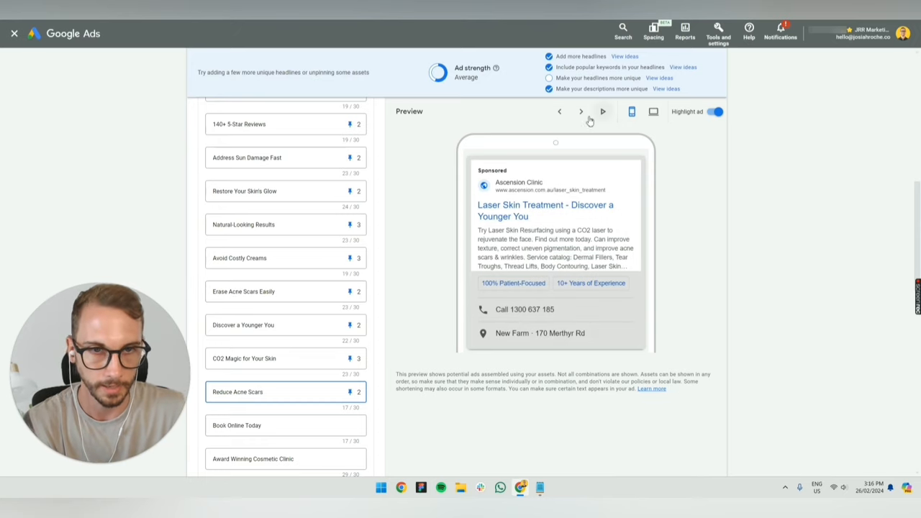
{"action": "left_click", "coordinate": [581, 111]}
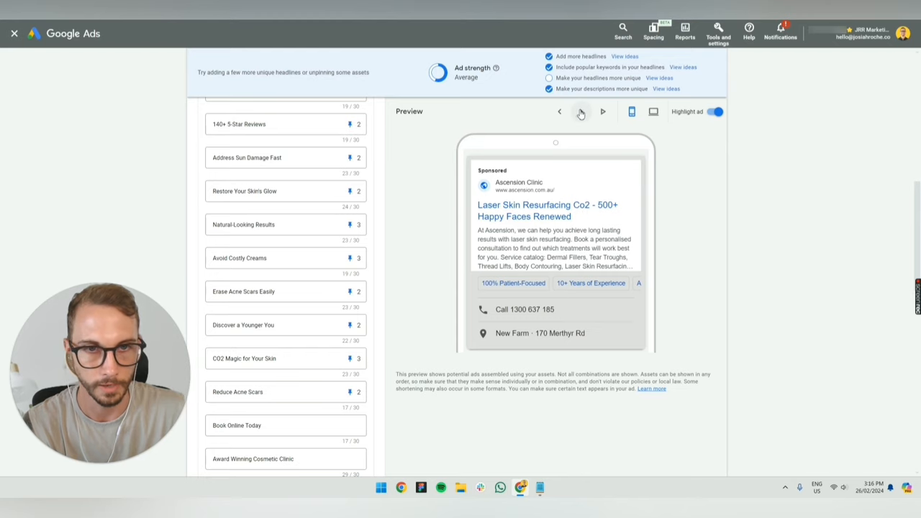
{"action": "left_click", "coordinate": [603, 111]}
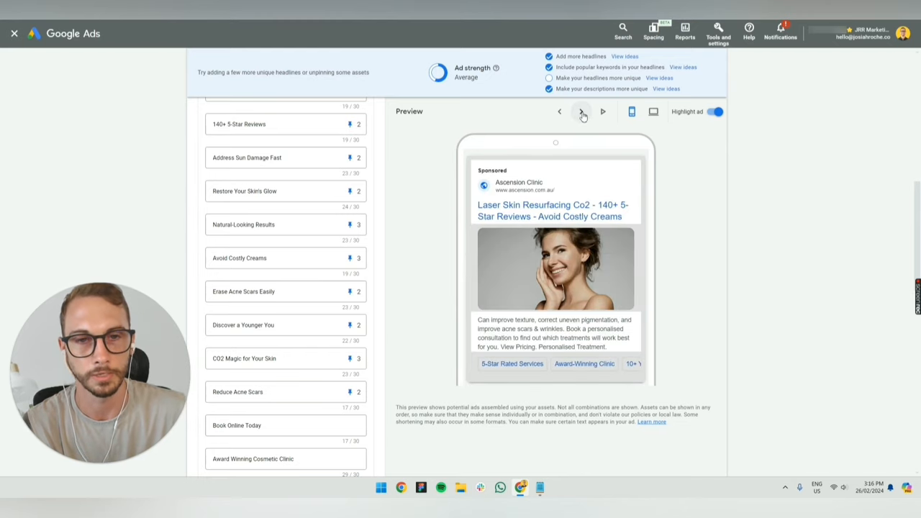
{"action": "left_click", "coordinate": [581, 112]}
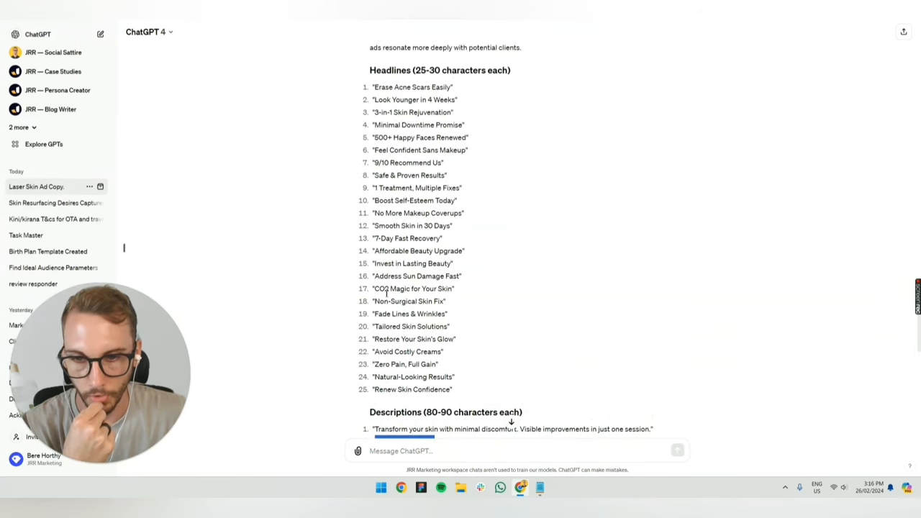
{"action": "double_click", "coordinate": [413, 264]}
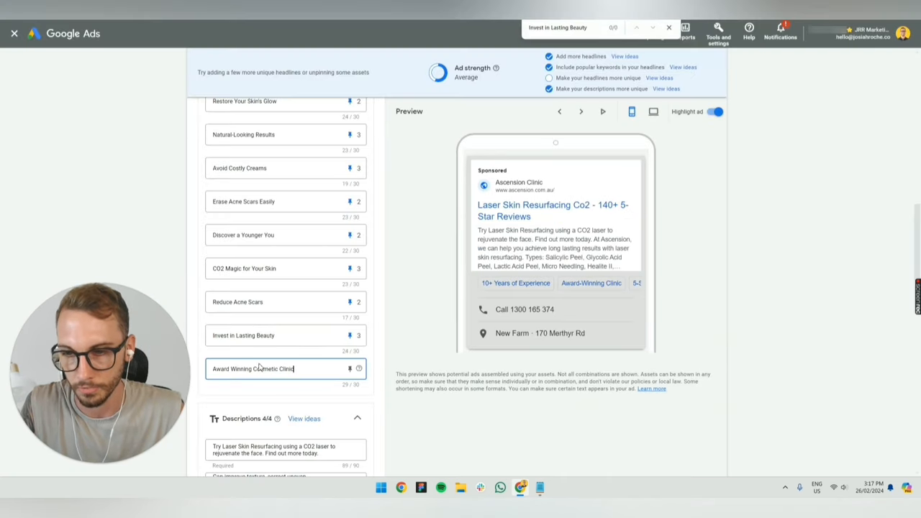
{"action": "left_click", "coordinate": [350, 369]}
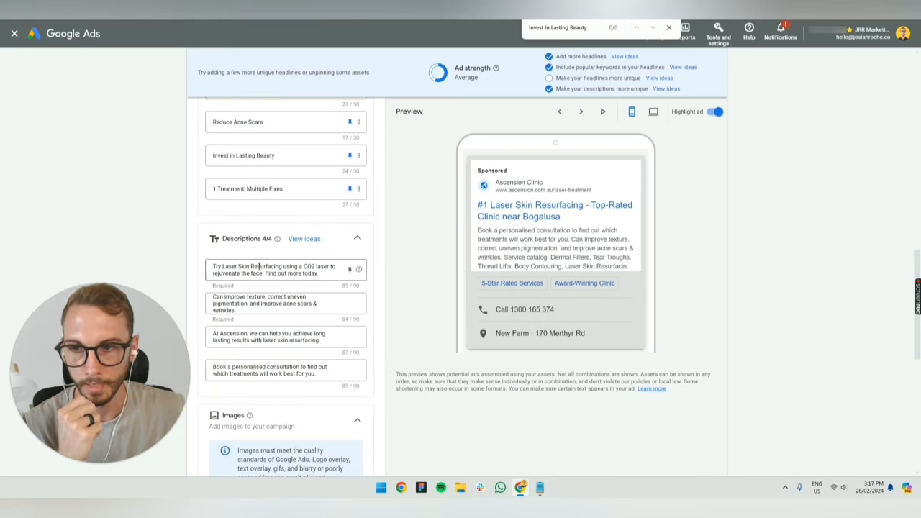
Step: Swap in ChatGPT descriptions: 'Join 500+ clients', 'Say goodbye to endless creams', and the downtime line
{"action": "left_click", "coordinate": [273, 269]}
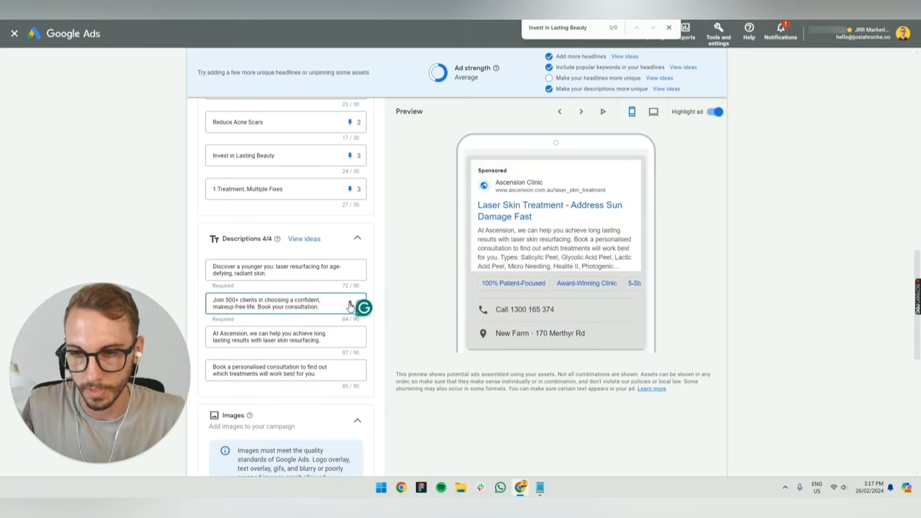
{"action": "left_click", "coordinate": [284, 270]}
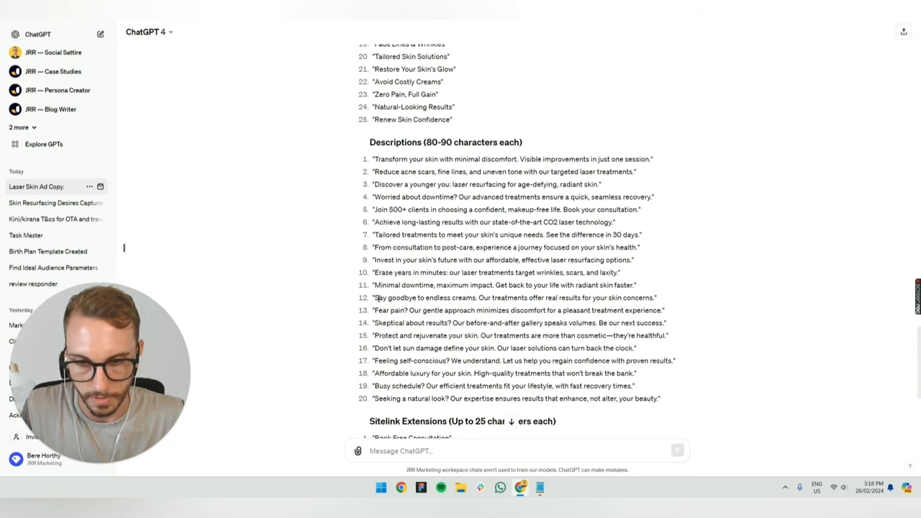
{"action": "left_click_drag", "start_coordinate": [373, 297], "coordinate": [655, 297]}
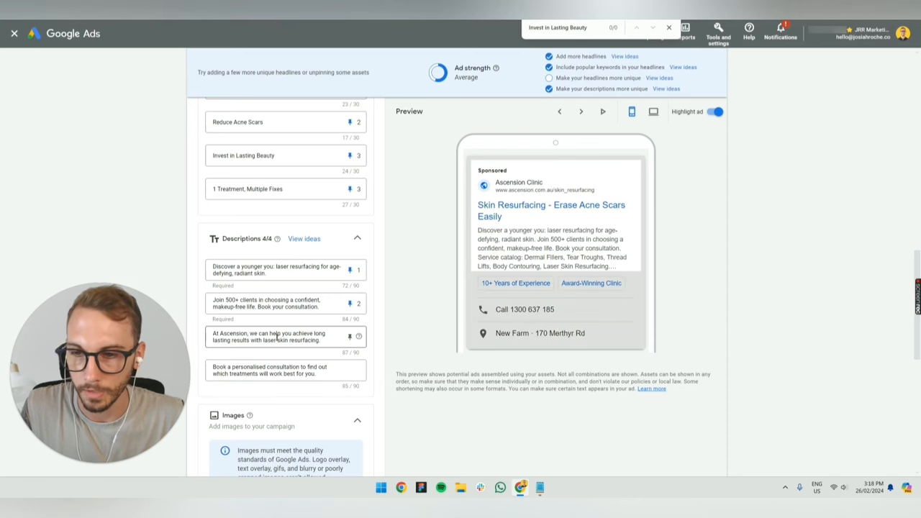
{"action": "left_click", "coordinate": [520, 488]}
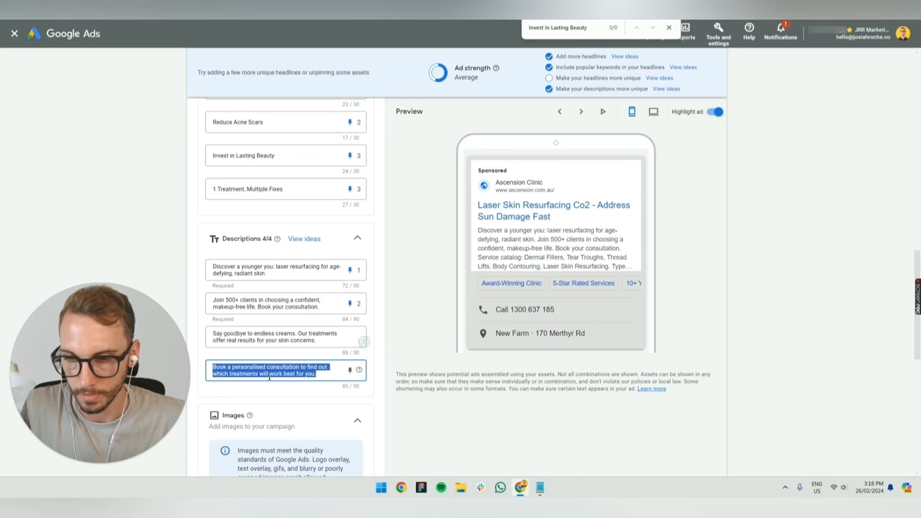
{"action": "type", "text": "Worried about downtime? Our advanced treatments ensure a quick, seamless recovery."}
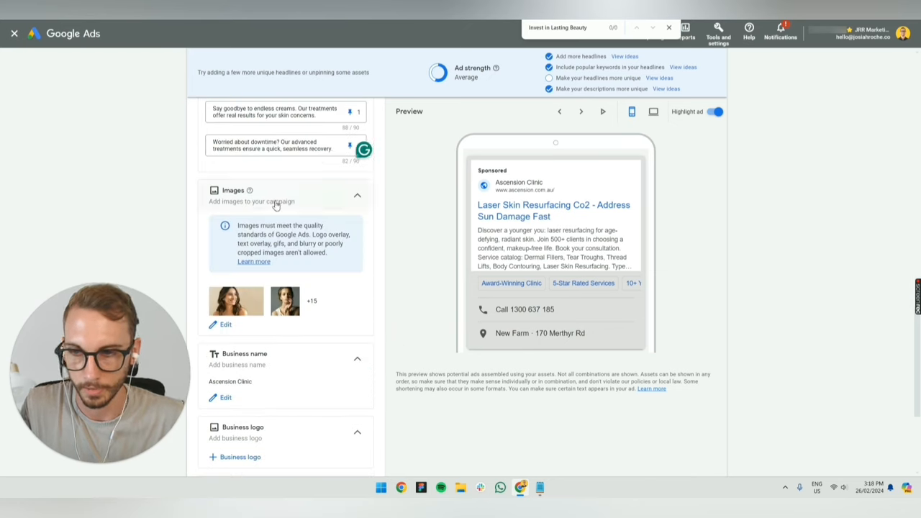
{"action": "scroll", "scroll_direction": "down", "scroll_amount": 3}
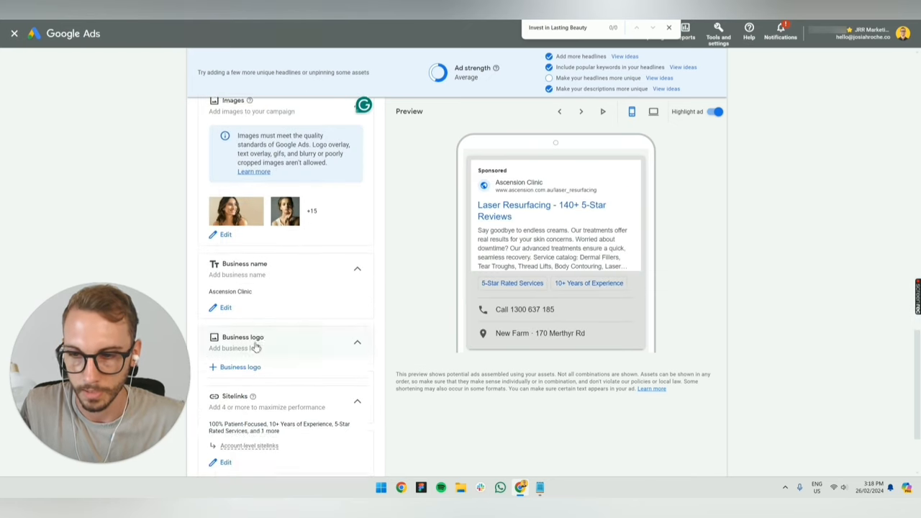
{"action": "scroll", "scroll_direction": "down", "scroll_amount": 3}
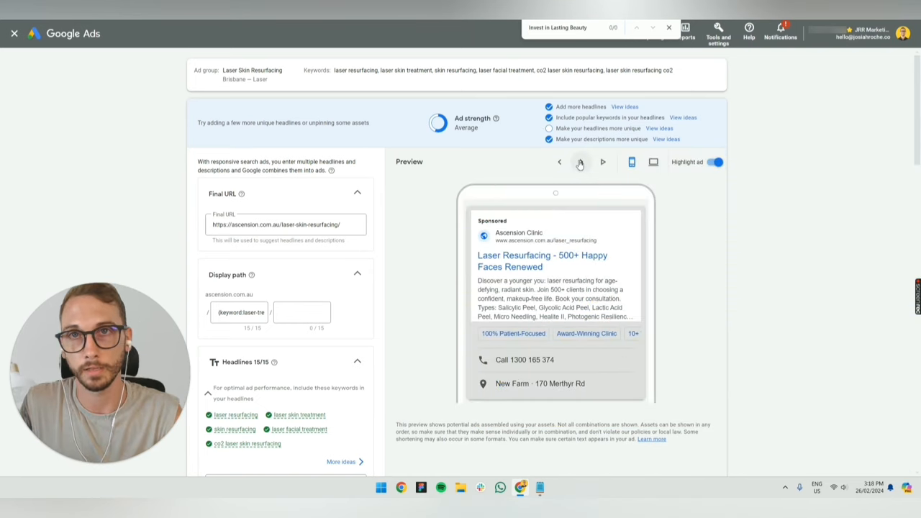
{"action": "left_click", "coordinate": [580, 162]}
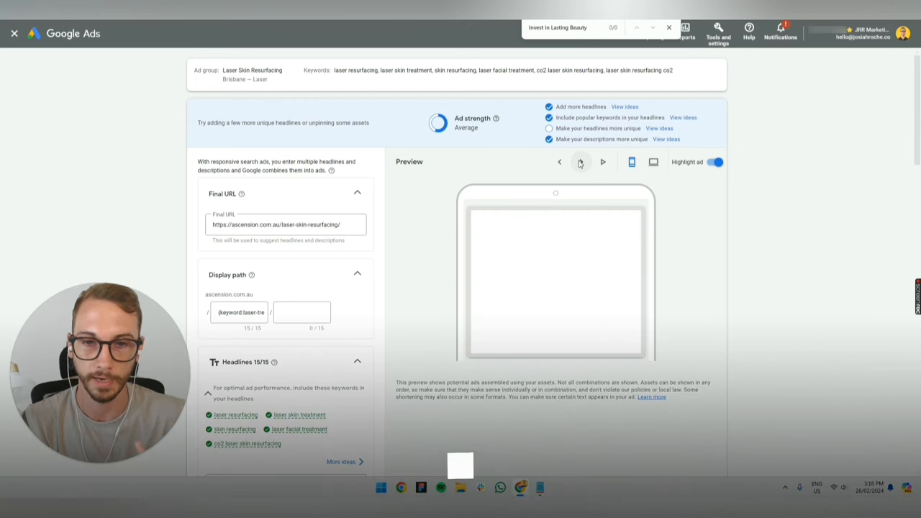